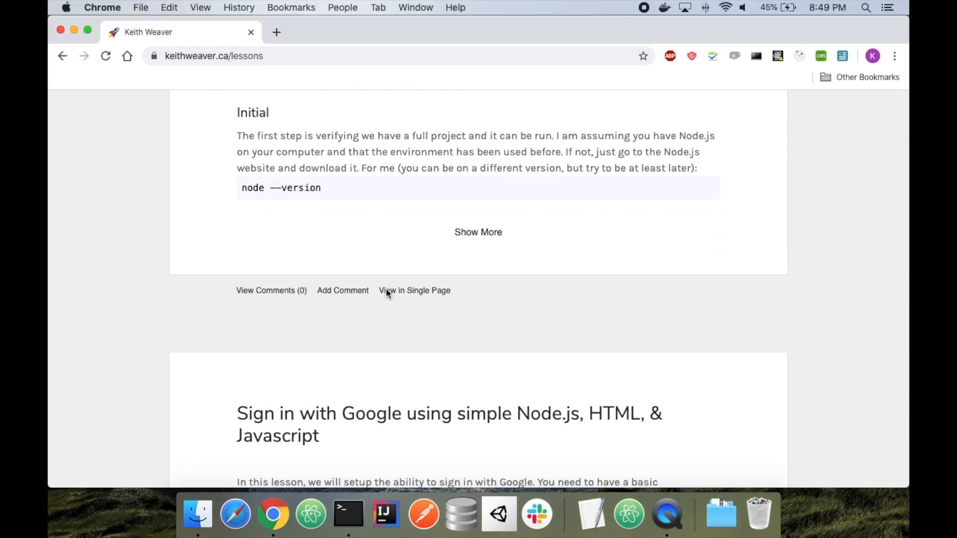
- View the hosting lesson on a single page and open its linked repository in a new tab
{"action": "left_click", "coordinate": [414, 290]}
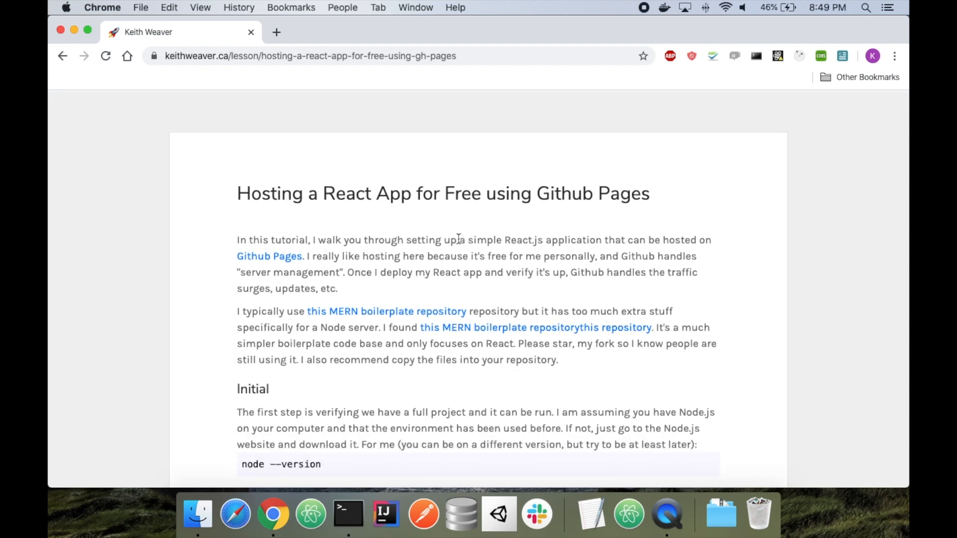
{"action": "right_click", "coordinate": [622, 327]}
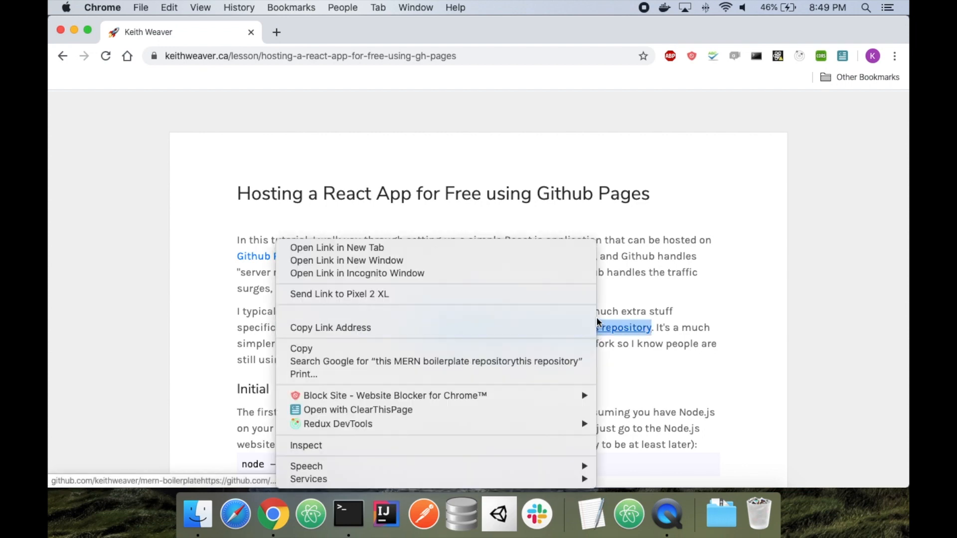
{"action": "left_click", "coordinate": [337, 248]}
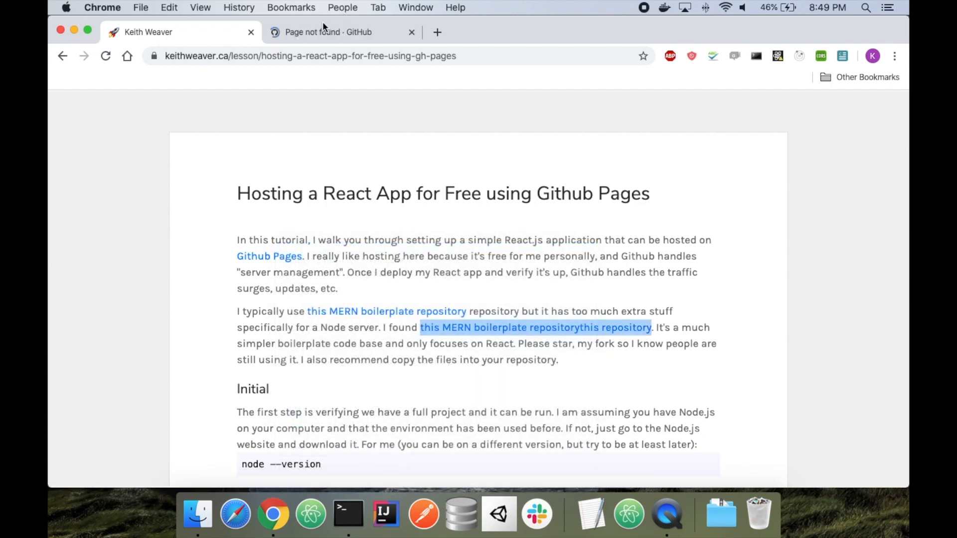
{"action": "left_click", "coordinate": [328, 32]}
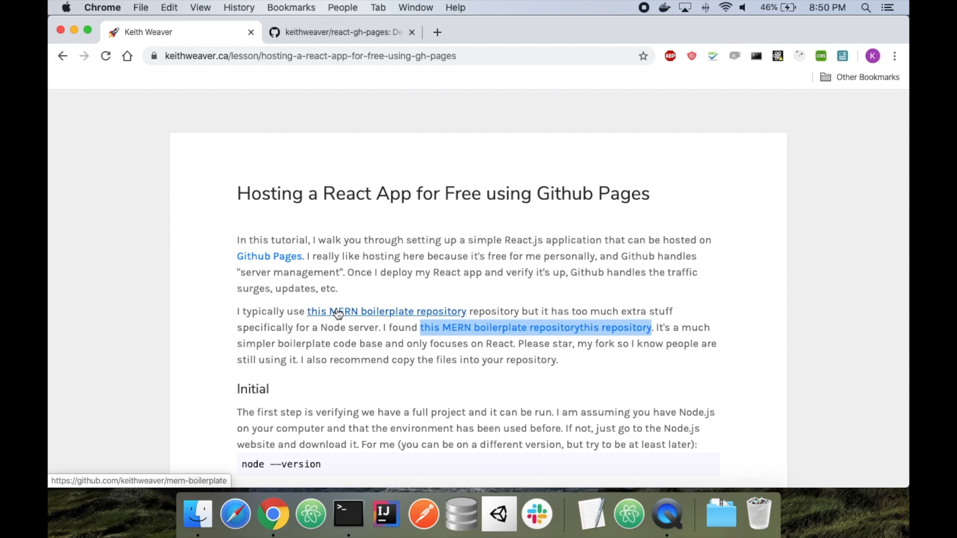
{"action": "mouse_move", "coordinate": [267, 412]}
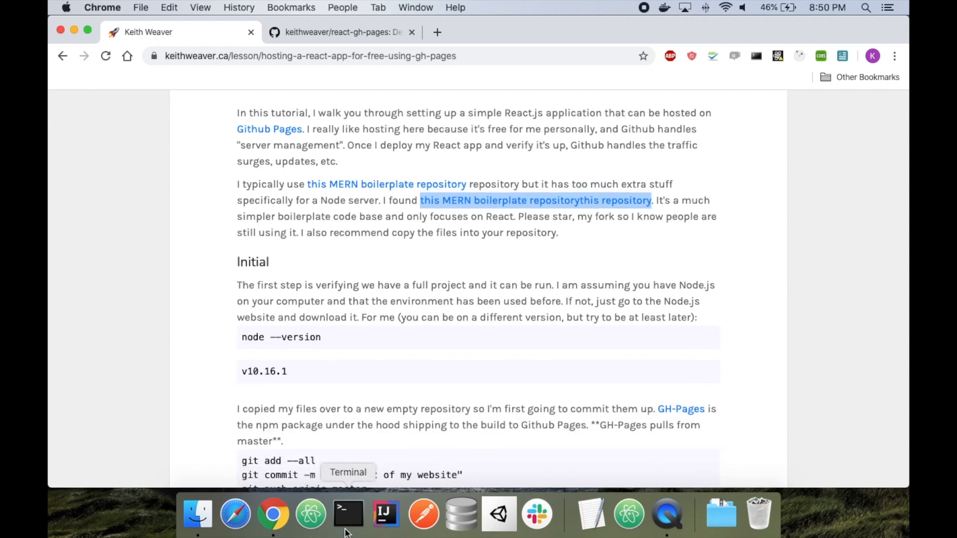
- Launch Terminal and run node --version, which reports v10.16.1
{"action": "left_click", "coordinate": [347, 514]}
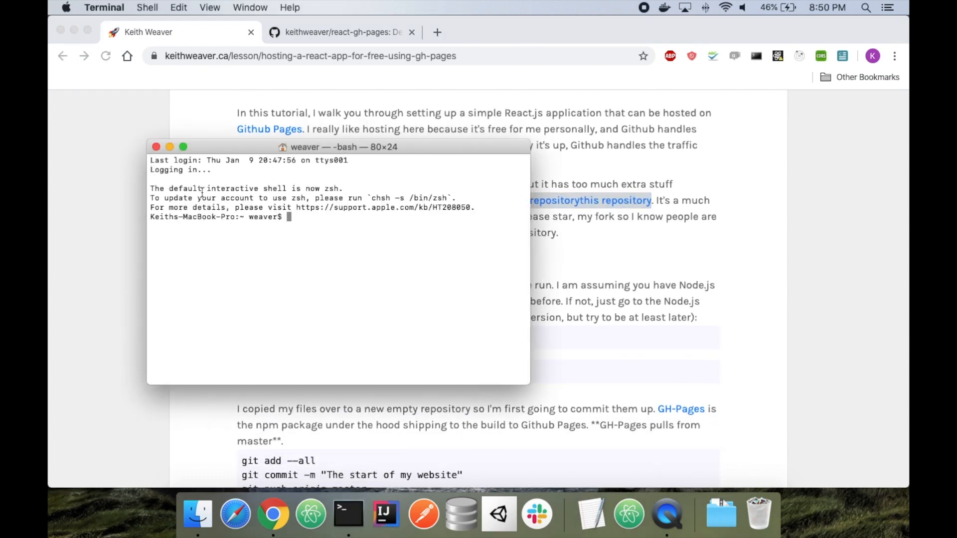
{"action": "left_click_drag", "start_coordinate": [344, 147], "coordinate": [396, 147]}
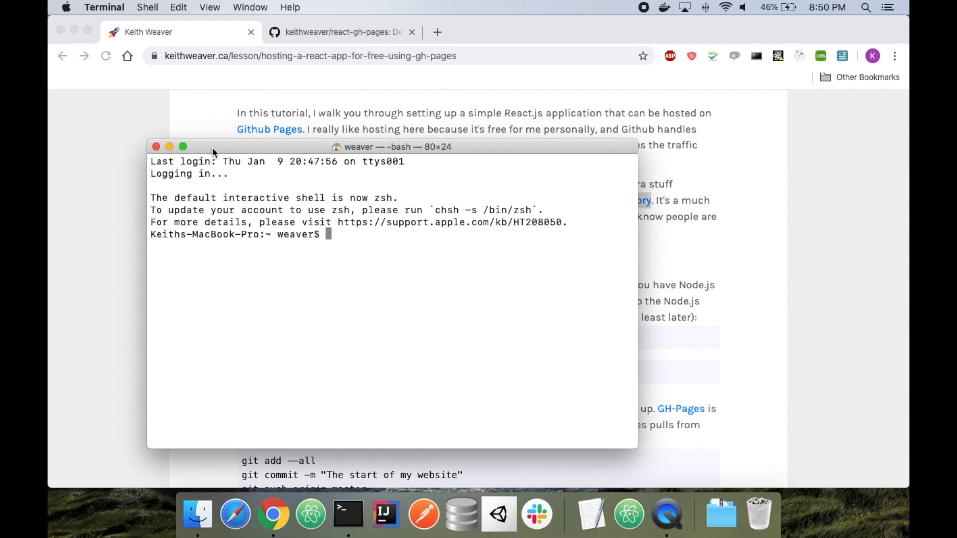
{"action": "type", "text": "node"}
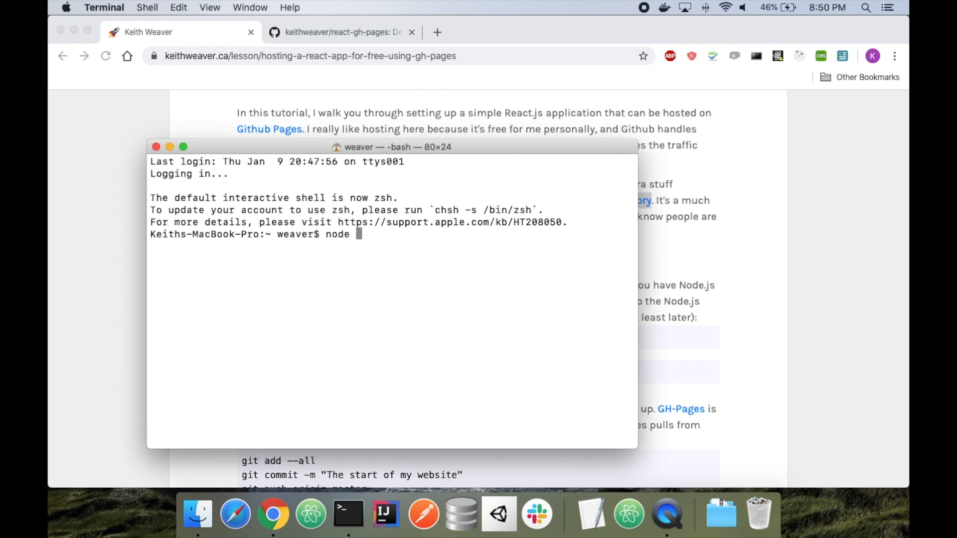
{"action": "type", "text": "--version"}
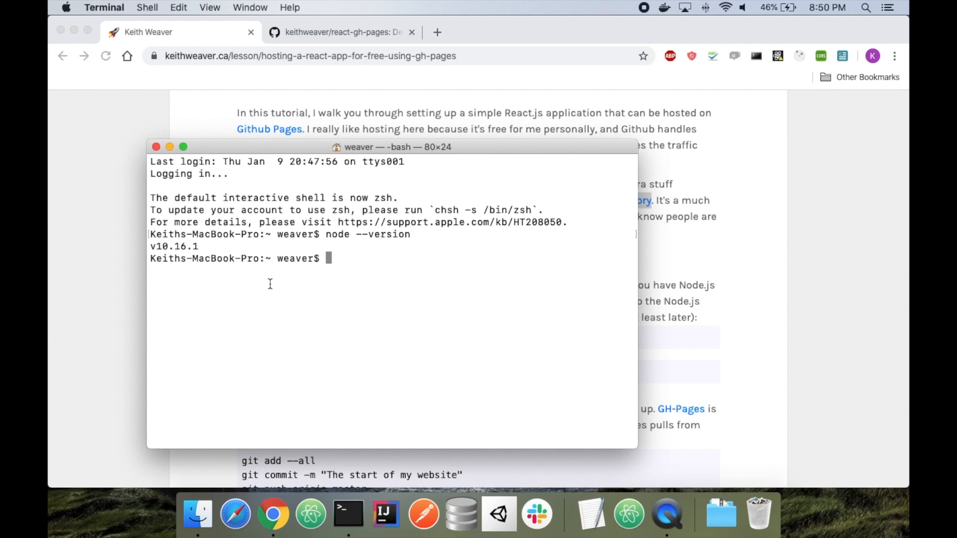
{"action": "mouse_move", "coordinate": [525, 212]}
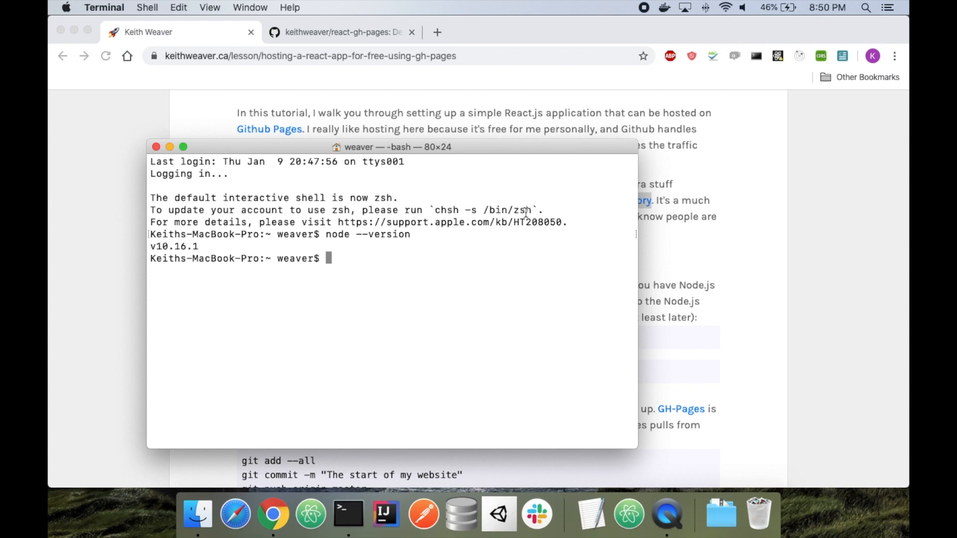
{"action": "mouse_move", "coordinate": [529, 115]}
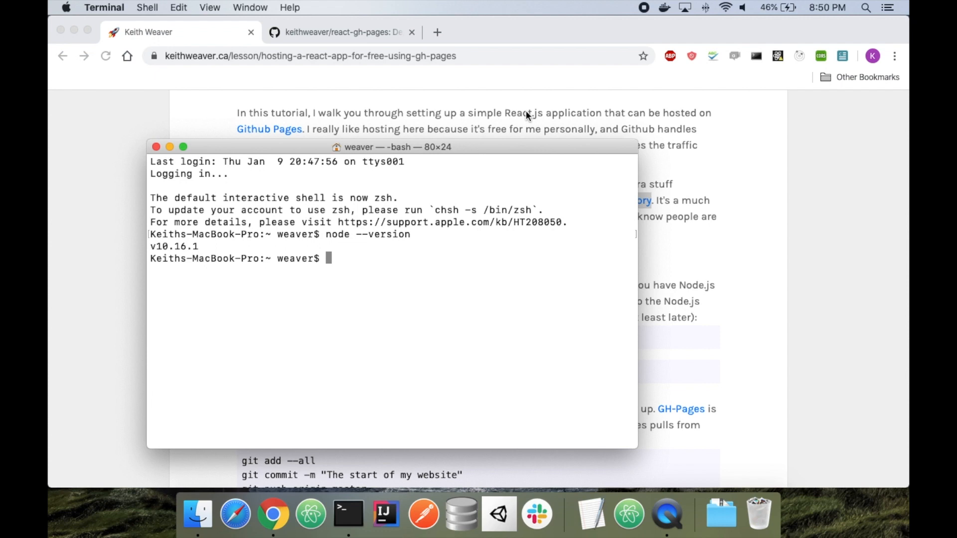
{"action": "mouse_move", "coordinate": [379, 103]}
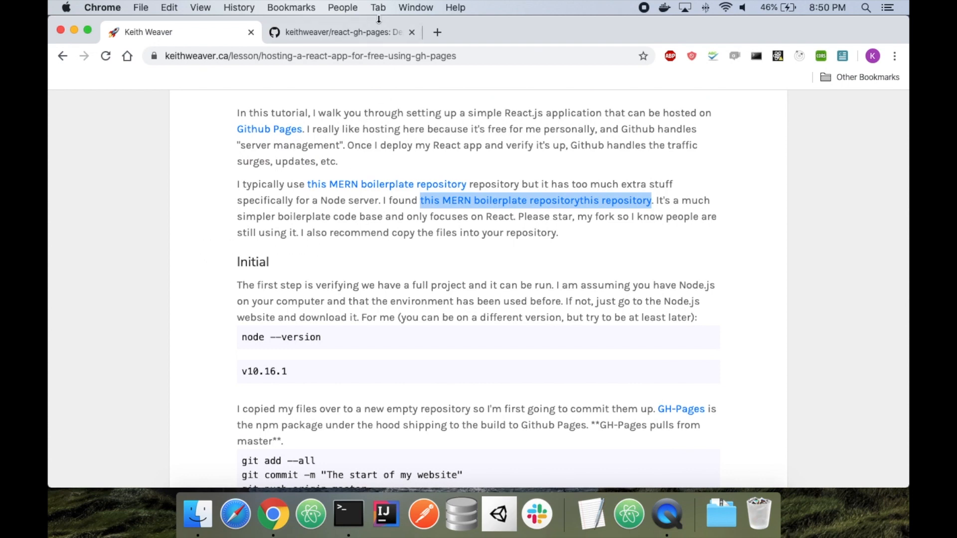
- Browse the react-gh-pages repository's src folder and view its App.js source
{"action": "left_click", "coordinate": [342, 32]}
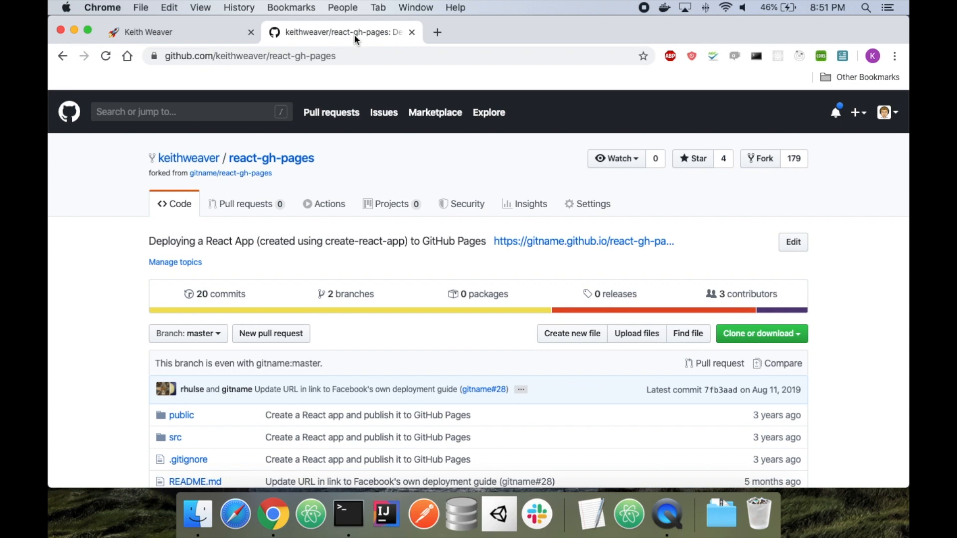
{"action": "scroll", "scroll_direction": "down", "scroll_amount": 3}
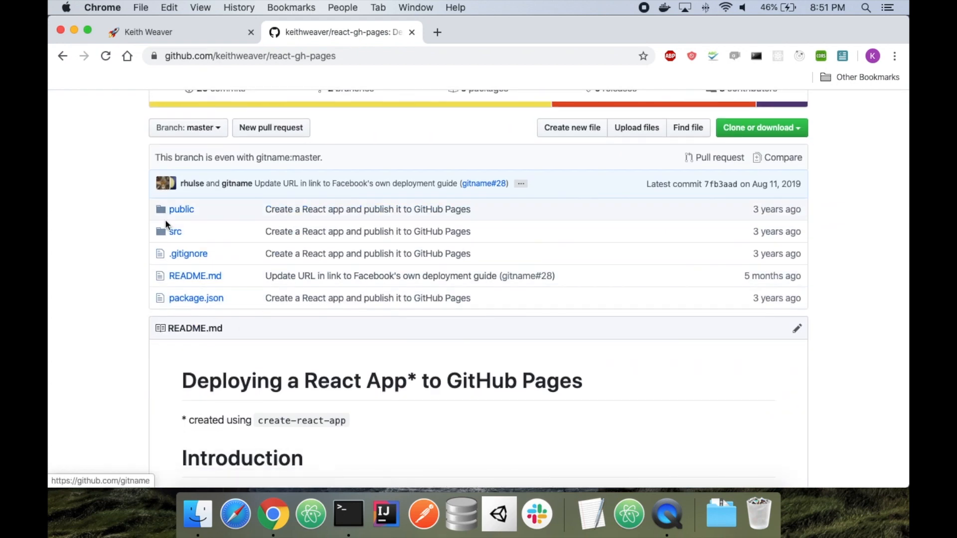
{"action": "scroll", "scroll_direction": "down", "scroll_amount": 3}
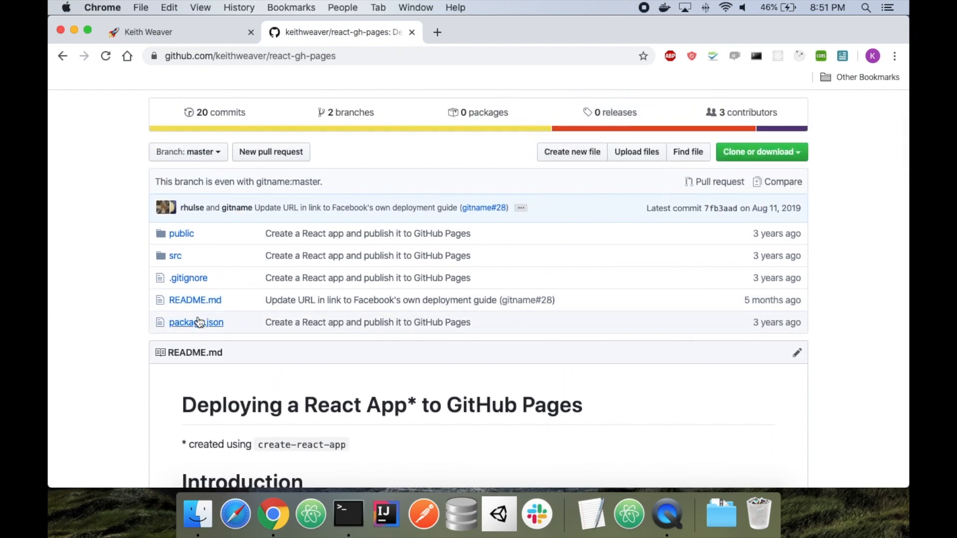
{"action": "mouse_move", "coordinate": [175, 255]}
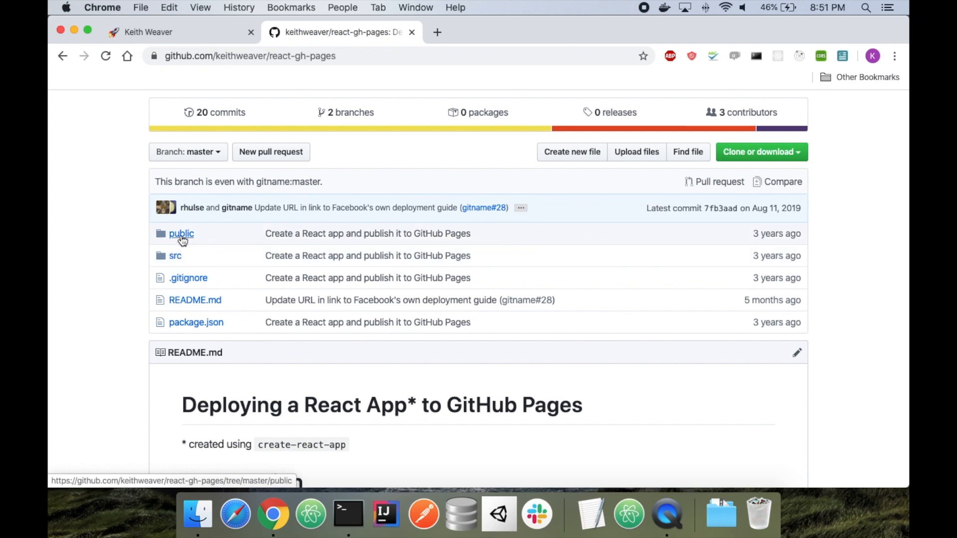
{"action": "left_click", "coordinate": [181, 234]}
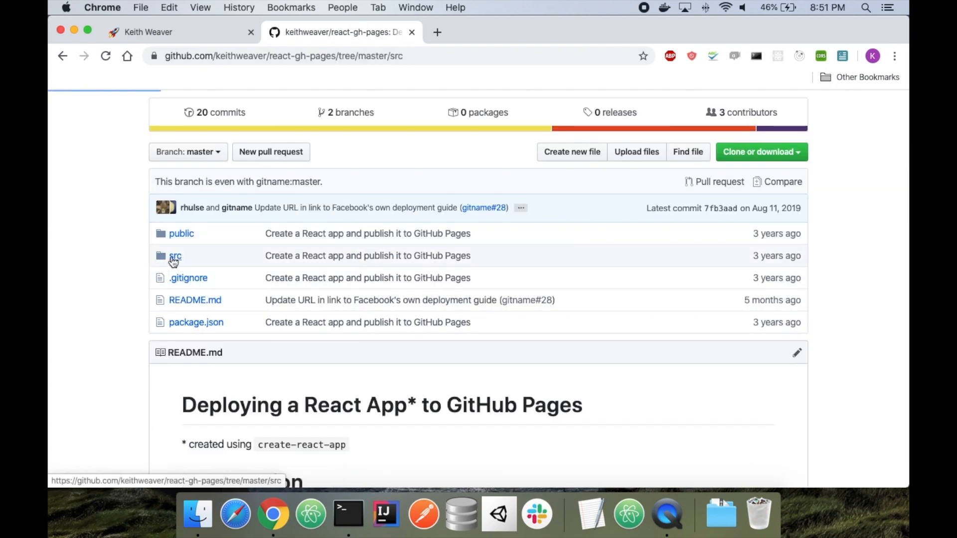
{"action": "left_click", "coordinate": [176, 256]}
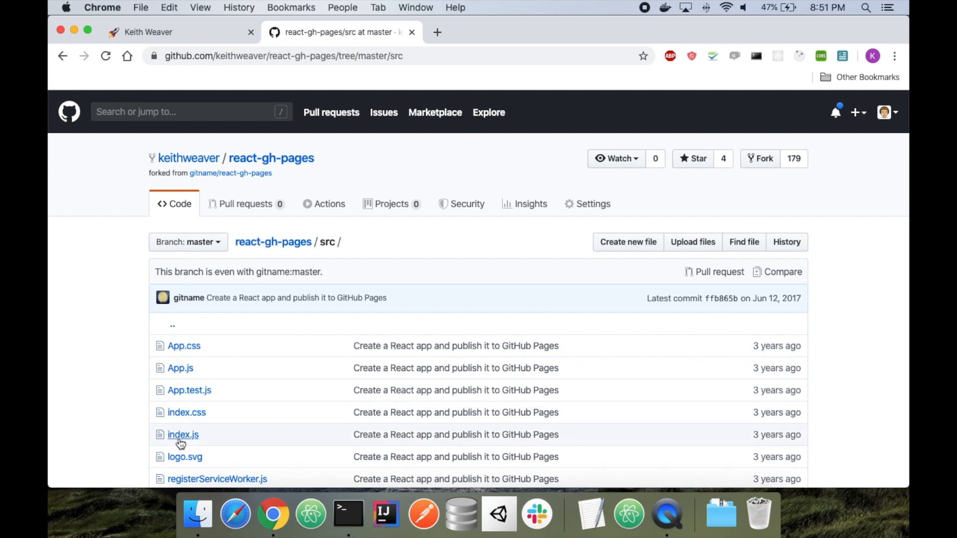
{"action": "left_click", "coordinate": [181, 367]}
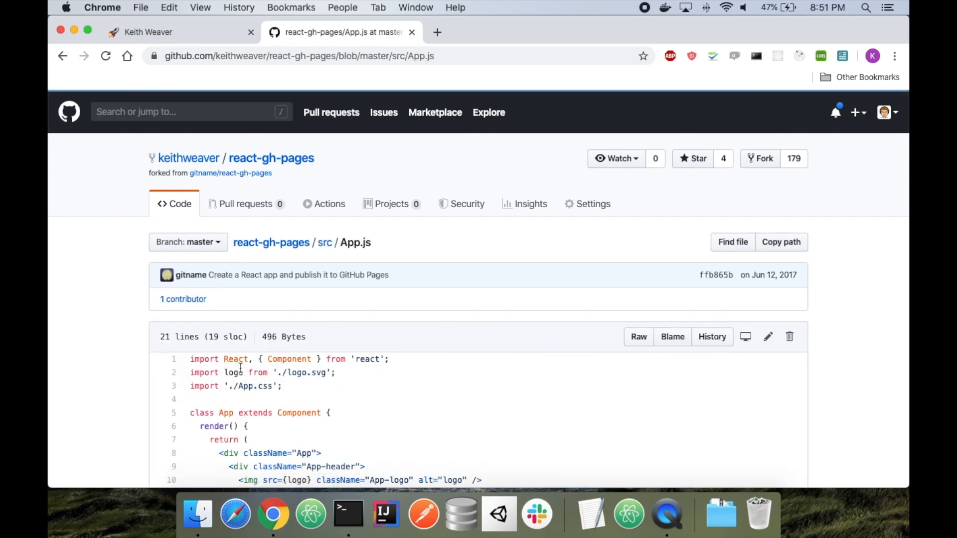
- Start a new tab at github.com/new for creating a repository
{"action": "left_click", "coordinate": [324, 242]}
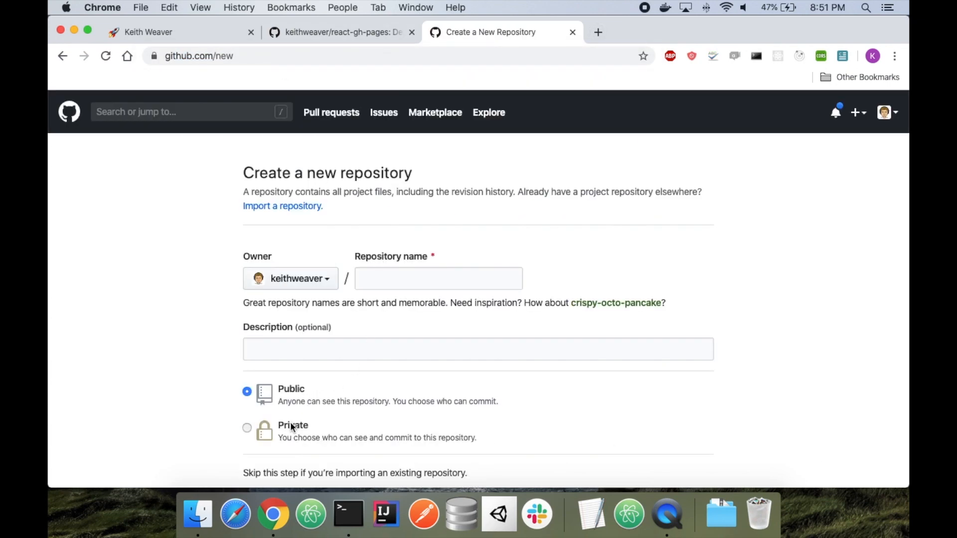
- Create a private repository named demo-react-gh-pages
{"action": "left_click", "coordinate": [246, 428]}
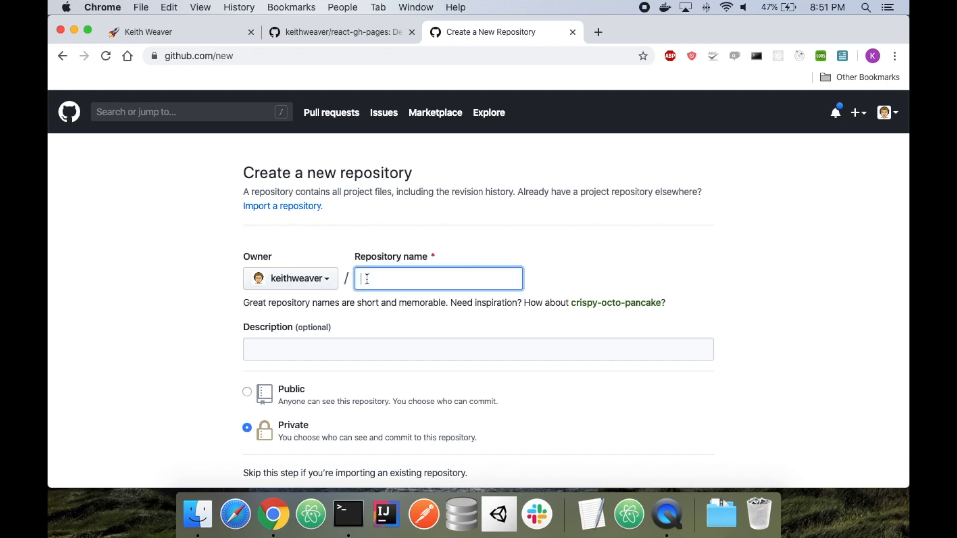
{"action": "type", "text": "demo-g"}
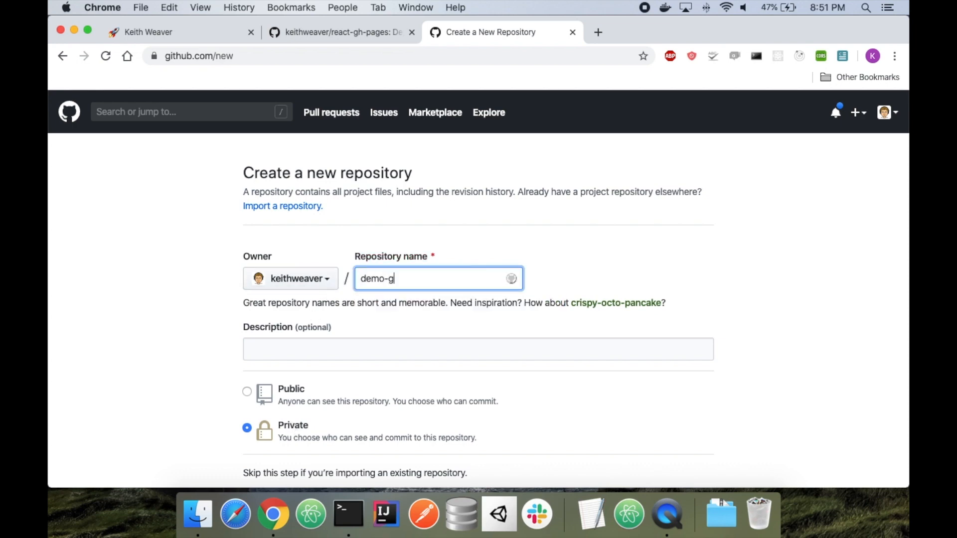
{"action": "type", "text": "react-gh-pages"}
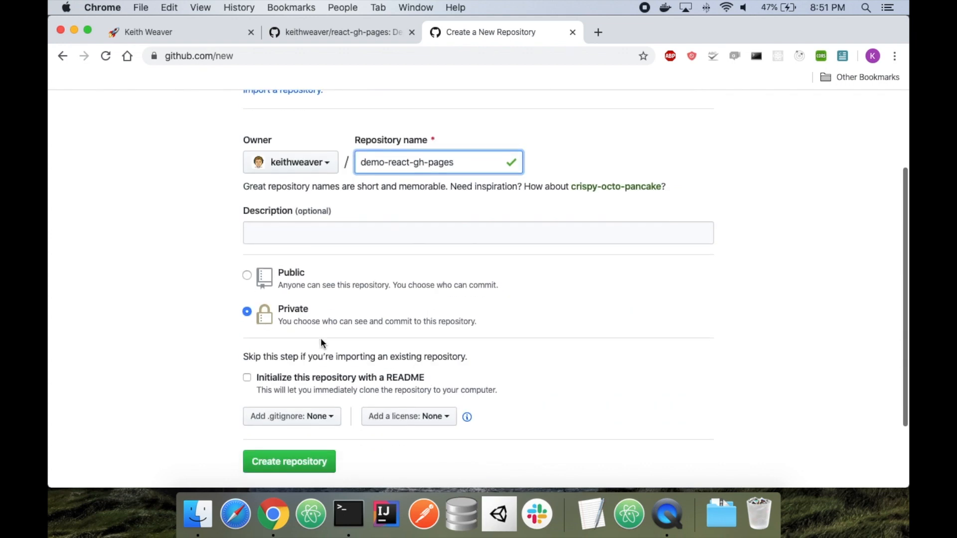
{"action": "left_click", "coordinate": [289, 460]}
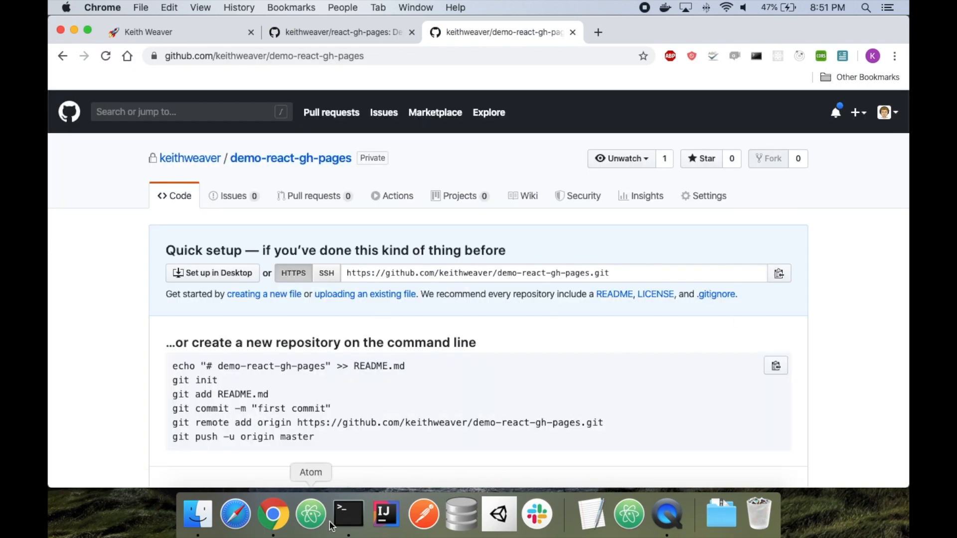
- From the Desktop, git clone the demo-react-gh-pages repository
{"action": "left_click", "coordinate": [348, 514]}
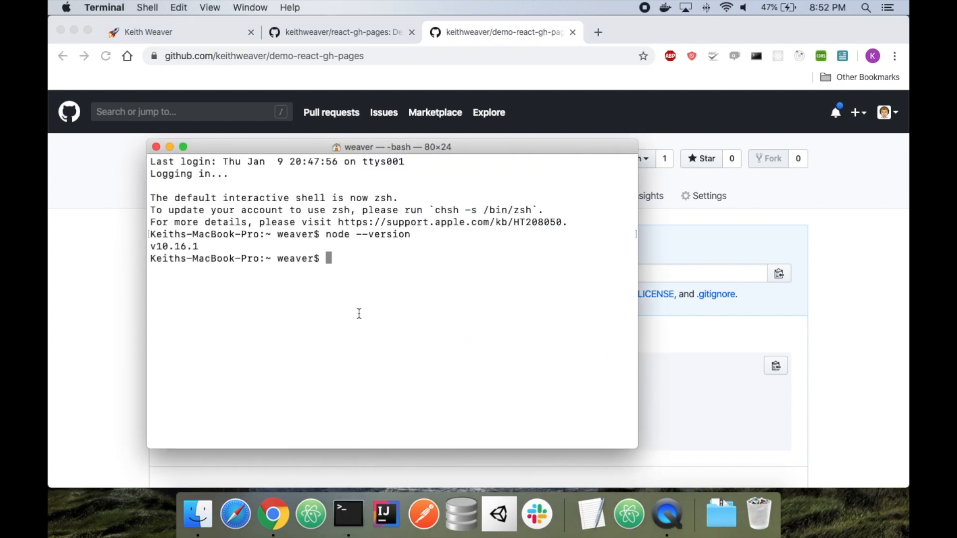
{"action": "type", "text": "cd Desktop/"}
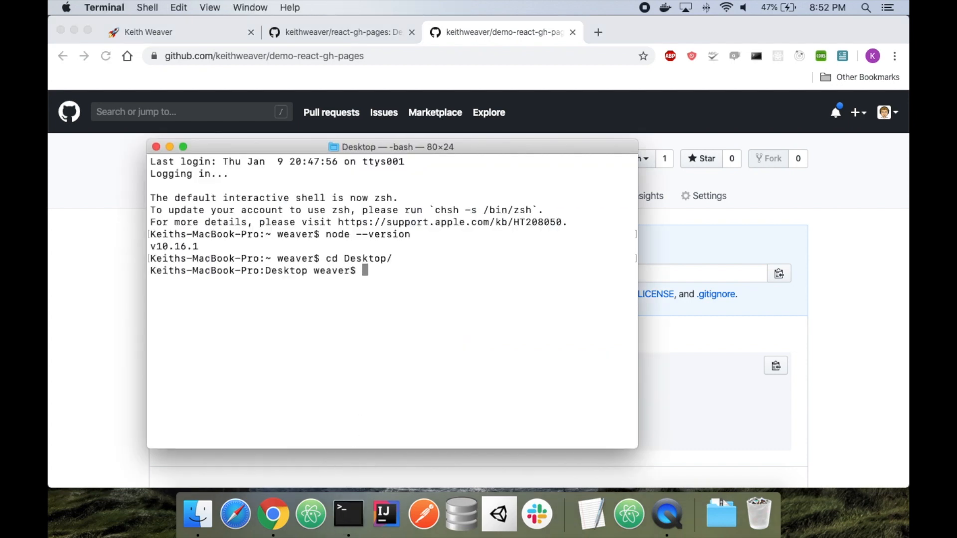
{"action": "type", "text": "git clone https://github.com/keithweaver/demo-react-gh-pages.git"}
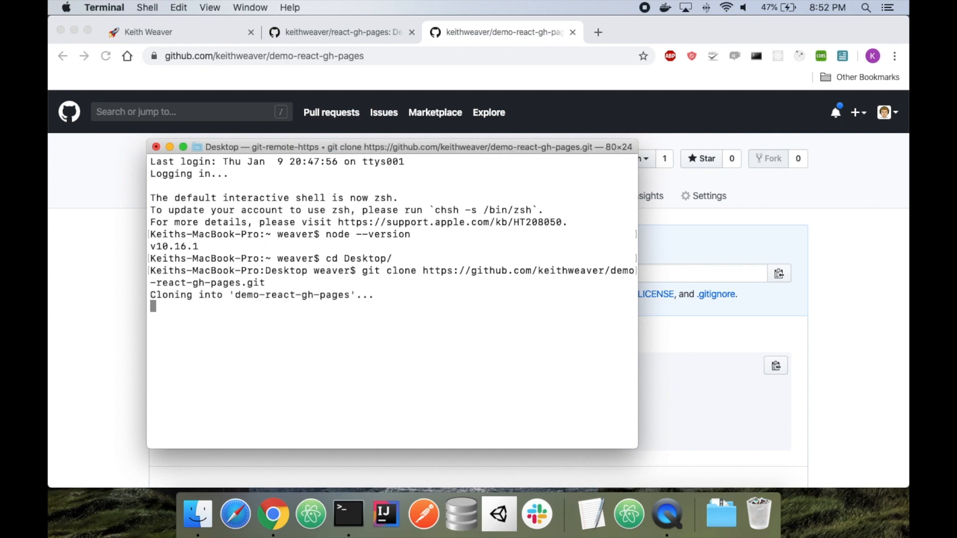
- cd into the cloned demo-react-gh-pages folder and return to the react-gh-pages page
{"action": "type", "text": "cd"}
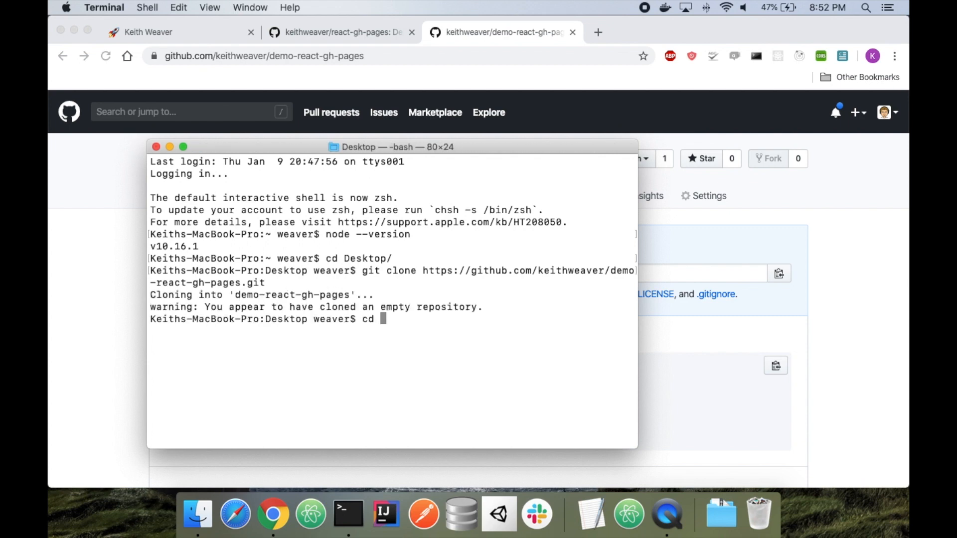
{"action": "type", "text": "demo1-rea"}
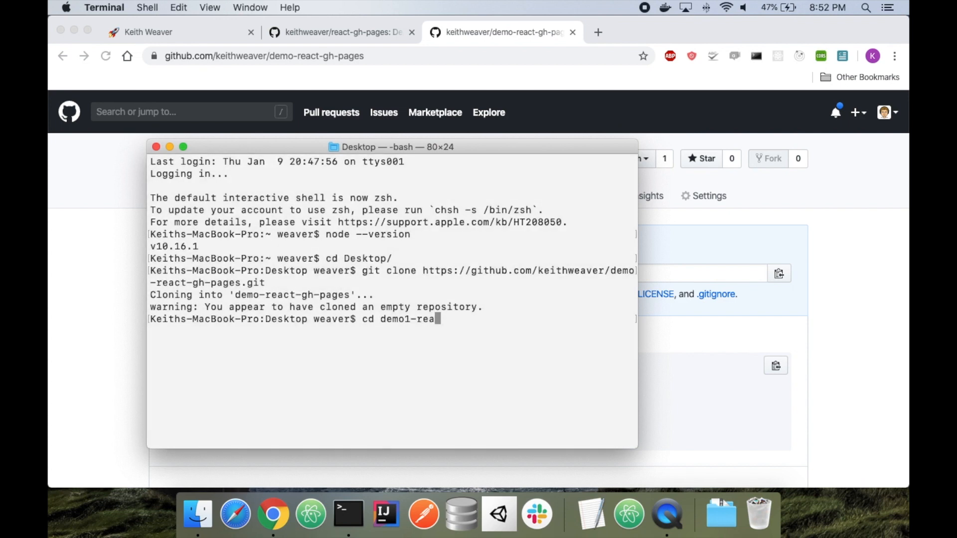
{"action": "type", "text": "ct"}
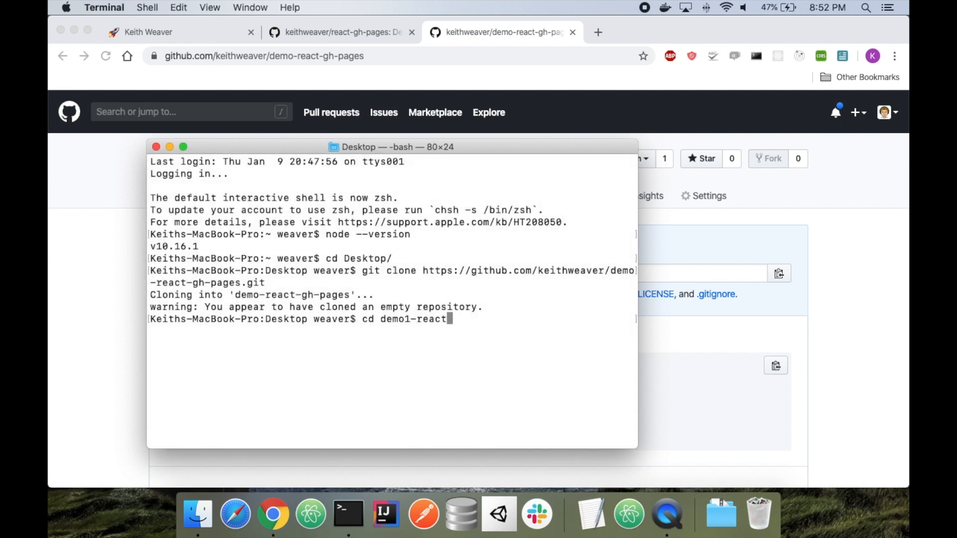
{"action": "key", "text": "BackSpace"}
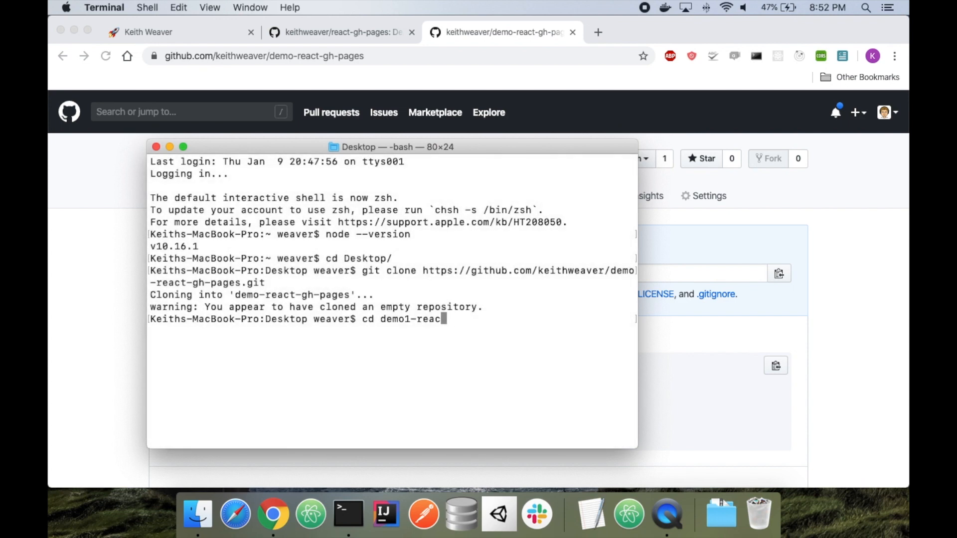
{"action": "key", "text": "Backspace"}
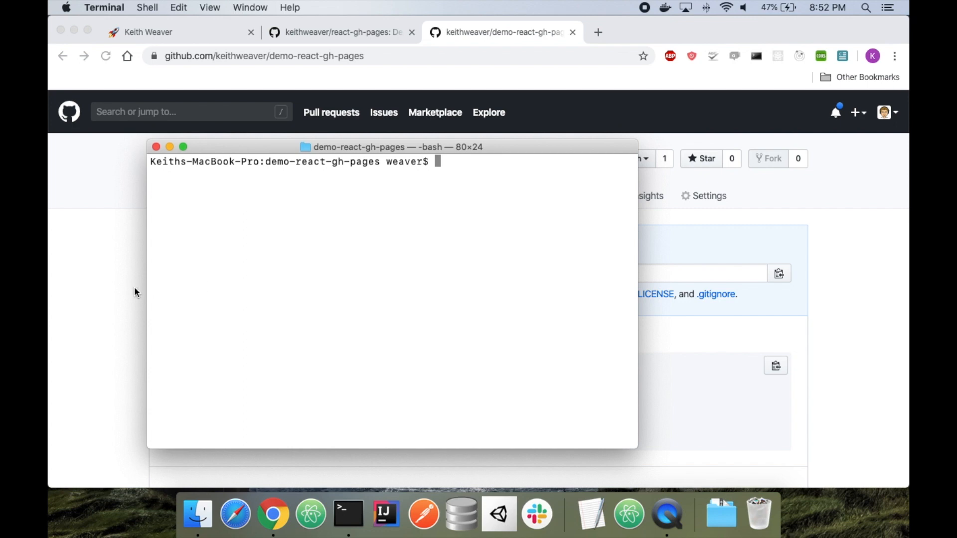
{"action": "left_click", "coordinate": [342, 31]}
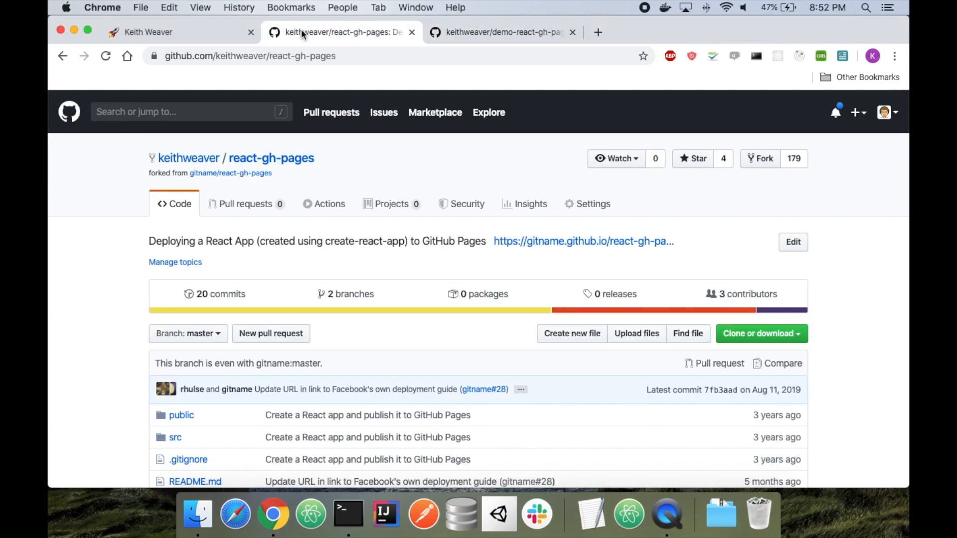
- Download the react-gh-pages starter as a ZIP and open the extracted folder in Finder
{"action": "left_click", "coordinate": [760, 333]}
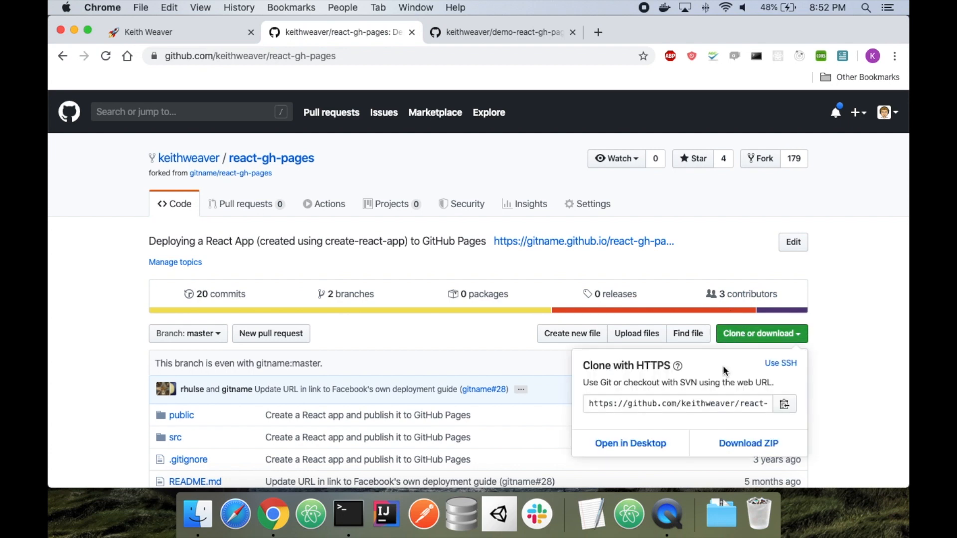
{"action": "left_click", "coordinate": [749, 442]}
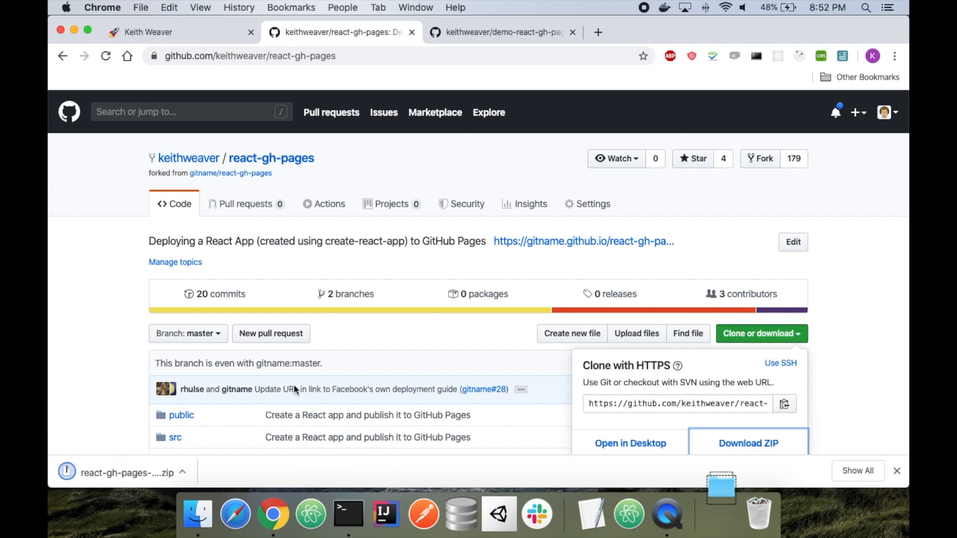
{"action": "left_click", "coordinate": [122, 472]}
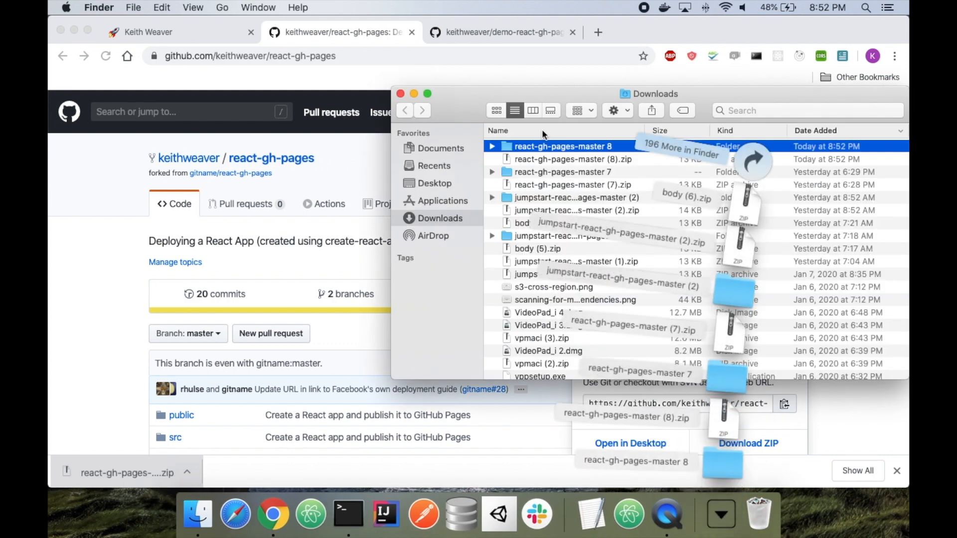
{"action": "double_click", "coordinate": [564, 146]}
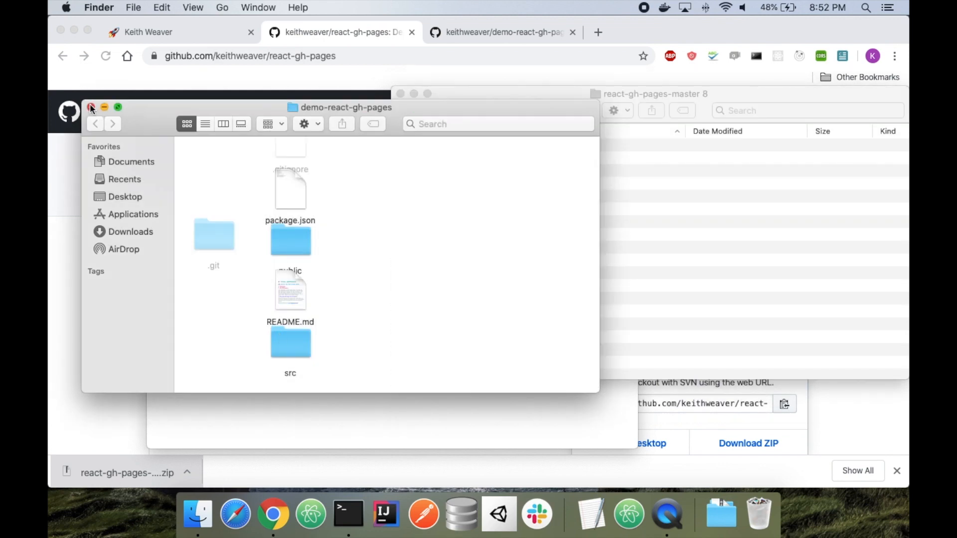
- Copy the starter files into demo-react-gh-pages and close both Finder windows
{"action": "left_click", "coordinate": [91, 107]}
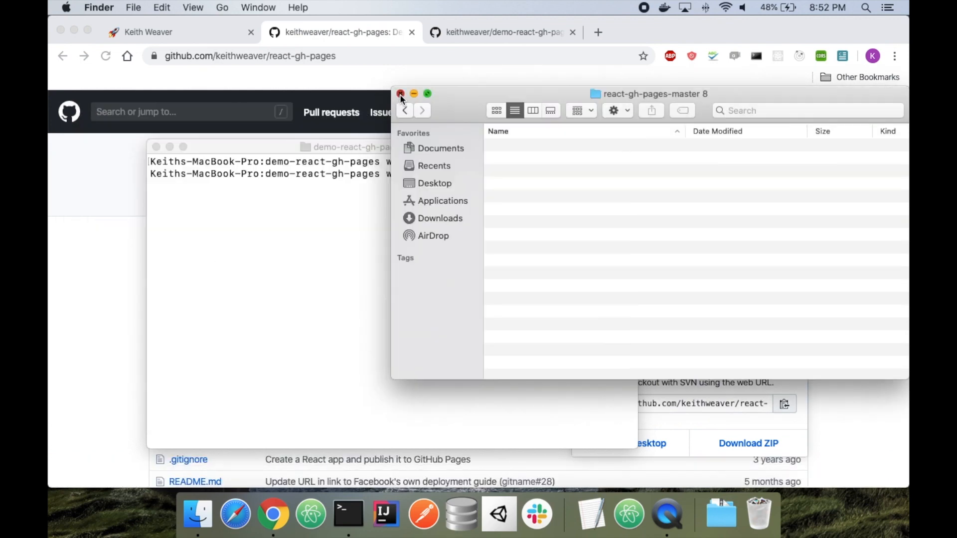
{"action": "left_click", "coordinate": [401, 93]}
{"action": "type", "text": "git status"}
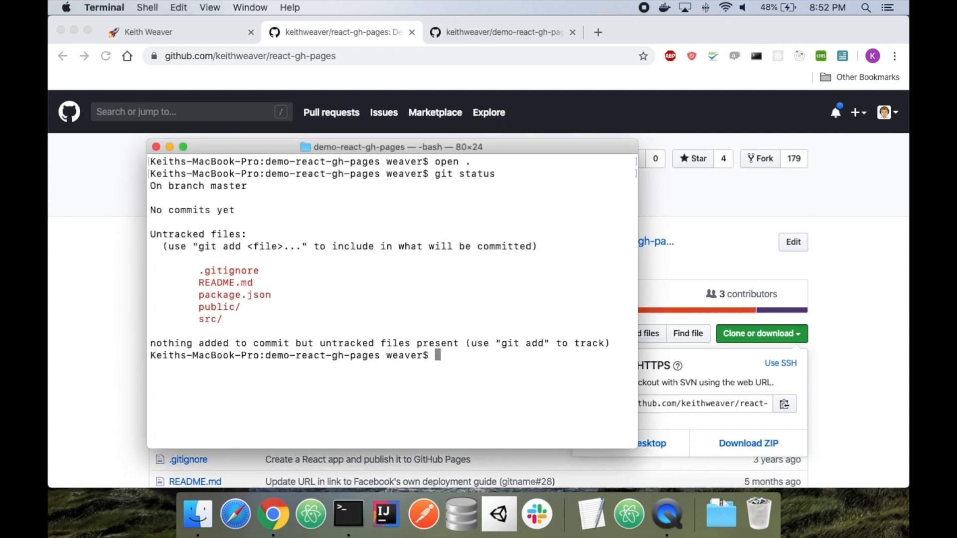
- git add all files, commit them as "let there be light" and push to GitHub
{"action": "type", "text": "git add --all"}
{"action": "type", "text": "git commit -m \"let there"}
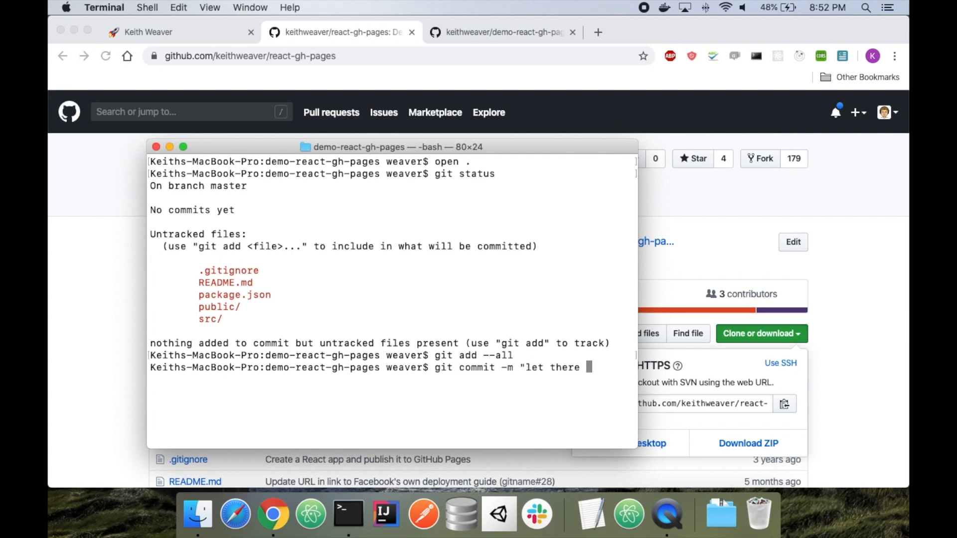
{"action": "type", "text": "be light\""}
{"action": "type", "text": "git push"}
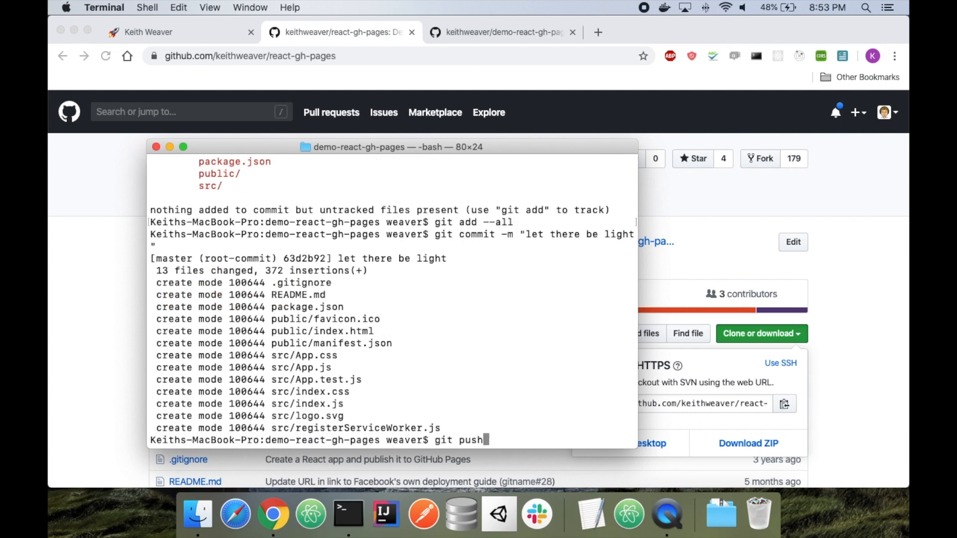
{"action": "key", "text": "Return"}
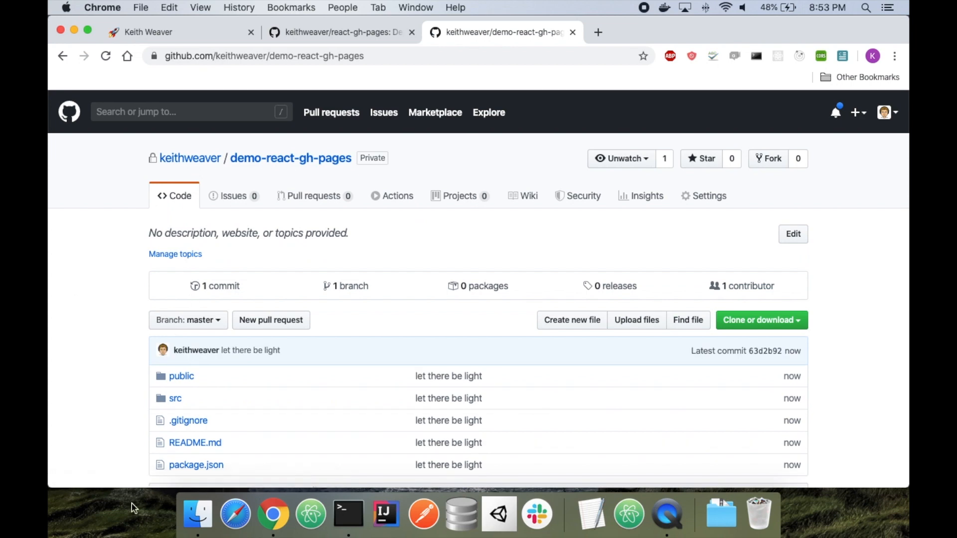
{"action": "mouse_move", "coordinate": [347, 513]}
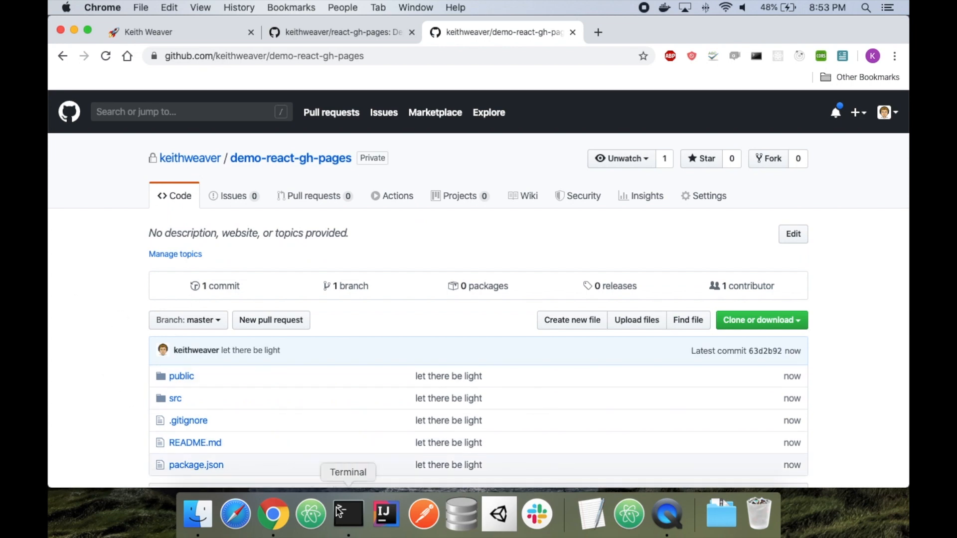
{"action": "mouse_move", "coordinate": [339, 524]}
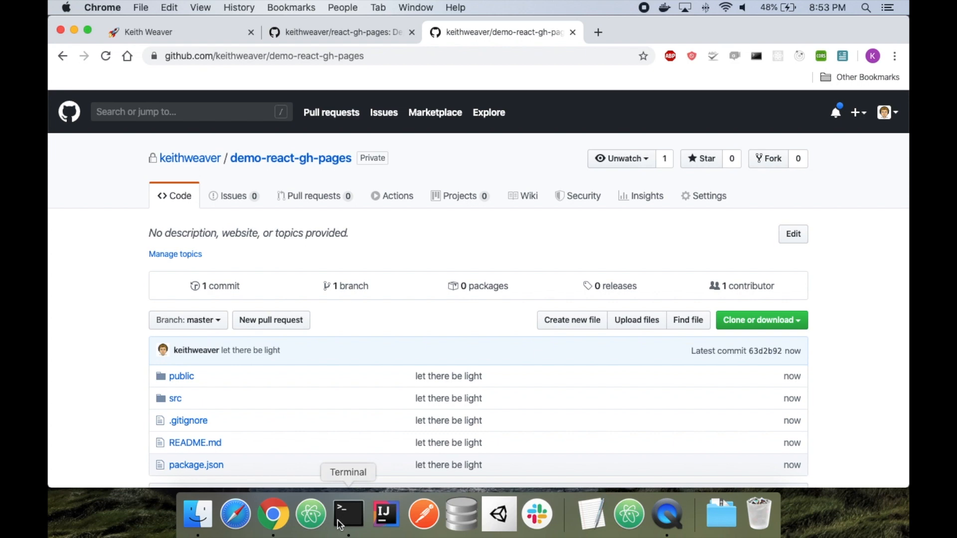
- From Terminal, run atom . to open the demo-react-gh-pages project in Atom
{"action": "left_click", "coordinate": [348, 515]}
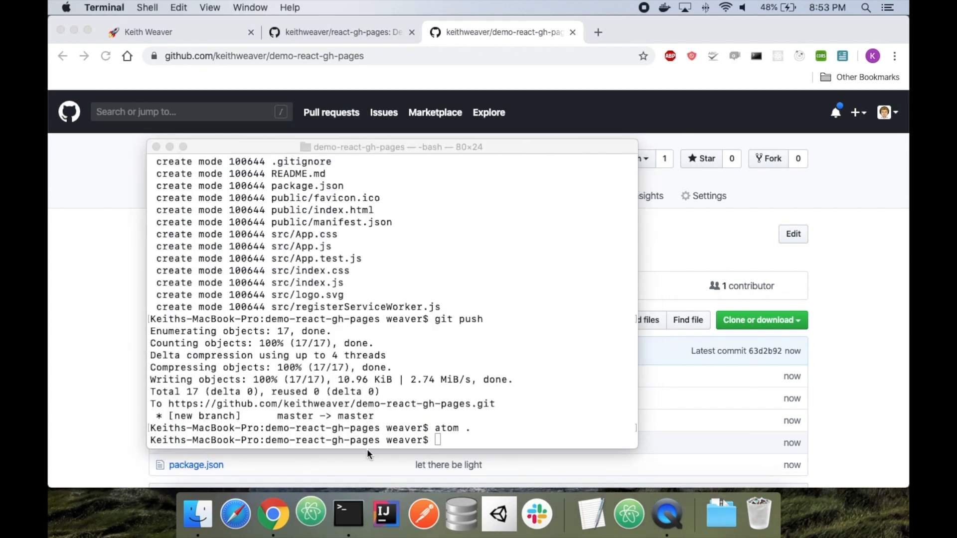
{"action": "left_click", "coordinate": [311, 512]}
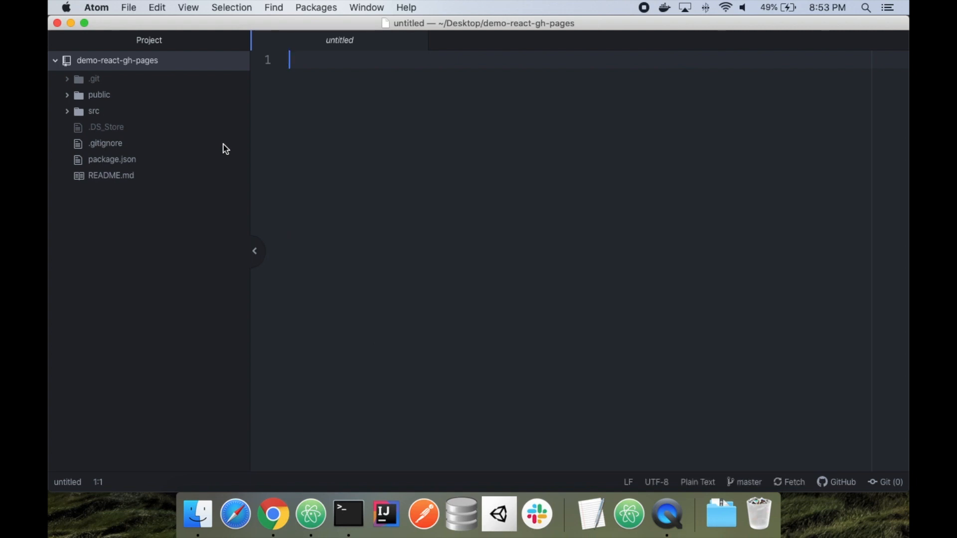
{"action": "mouse_move", "coordinate": [348, 514]}
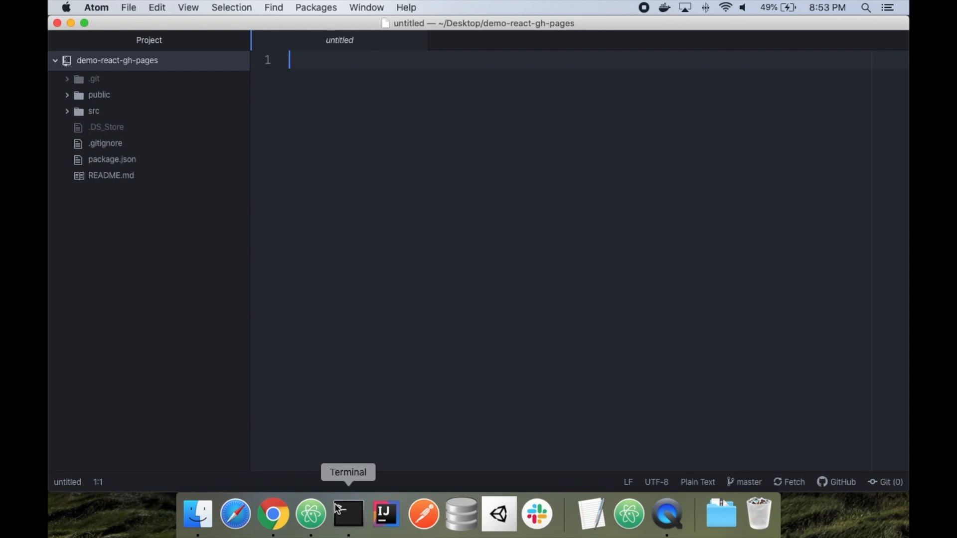
- Run npm install in the project folder to install its dependencies
{"action": "left_click", "coordinate": [348, 515]}
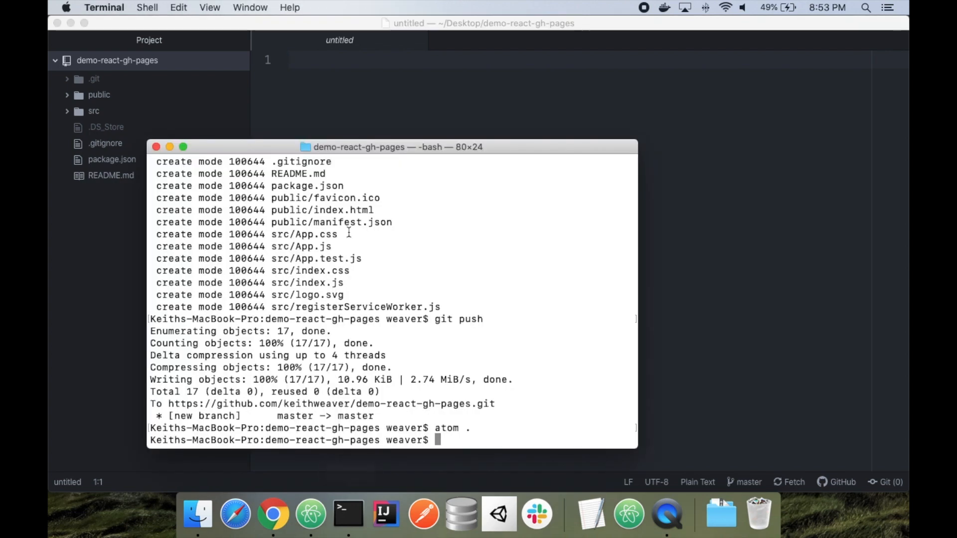
{"action": "type", "text": "npm install"}
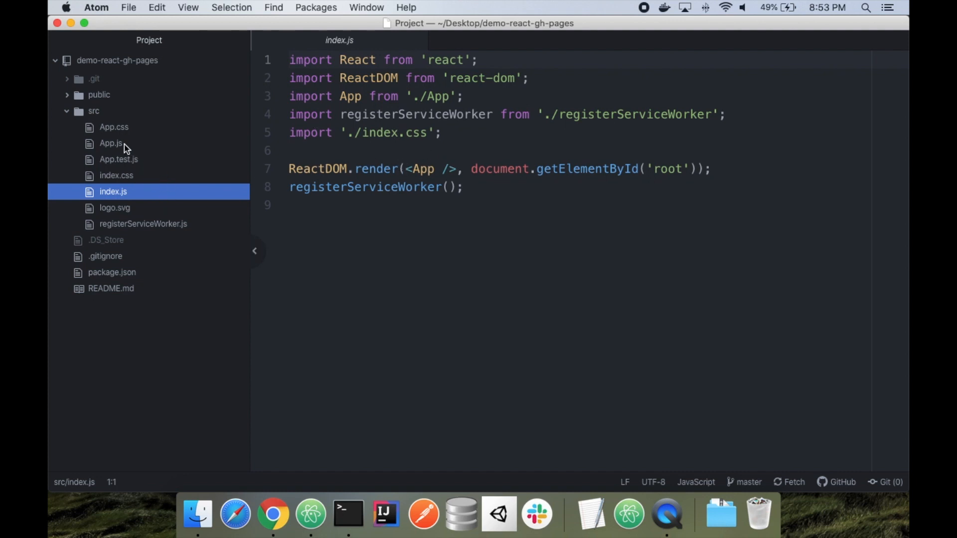
- View App.js, peek into the public folder, then open package.json for editing
{"action": "left_click", "coordinate": [110, 143]}
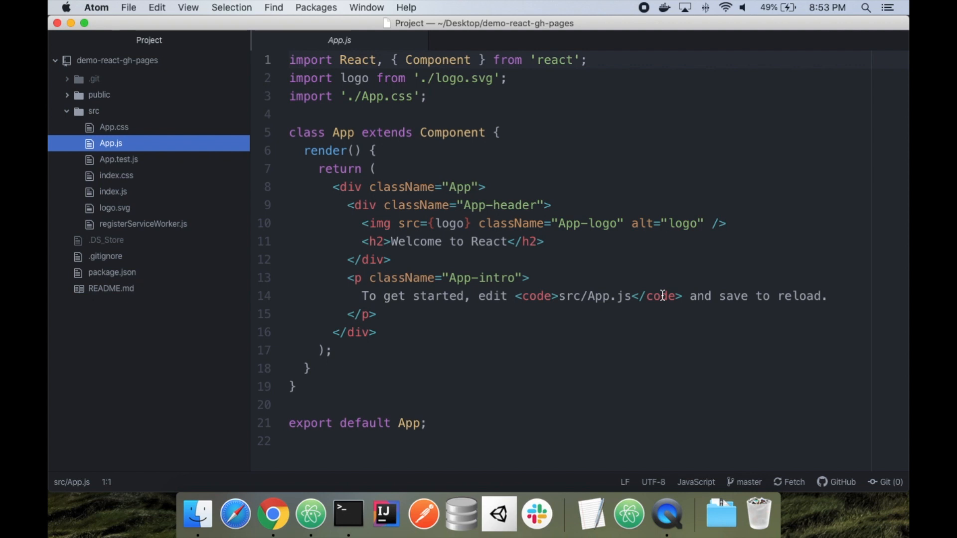
{"action": "mouse_move", "coordinate": [129, 102]}
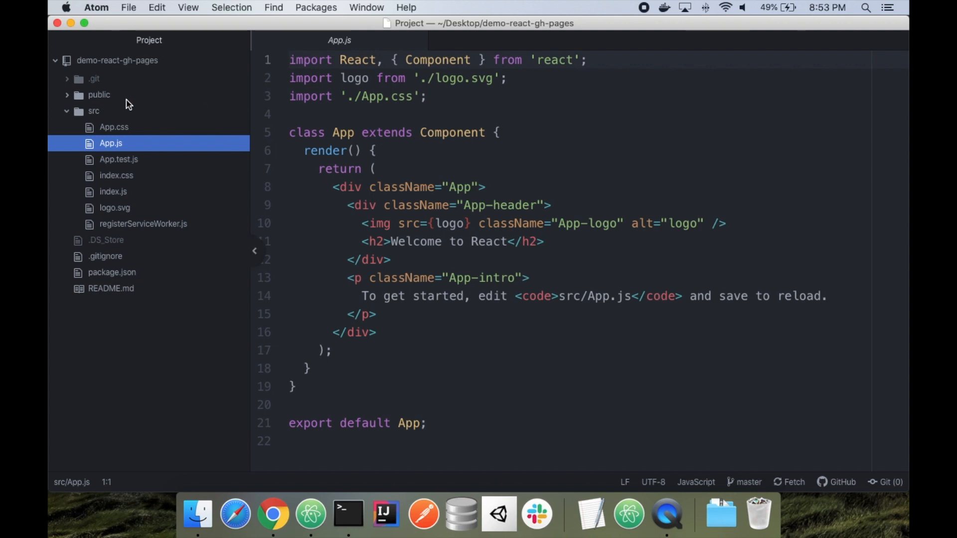
{"action": "mouse_move", "coordinate": [119, 117]}
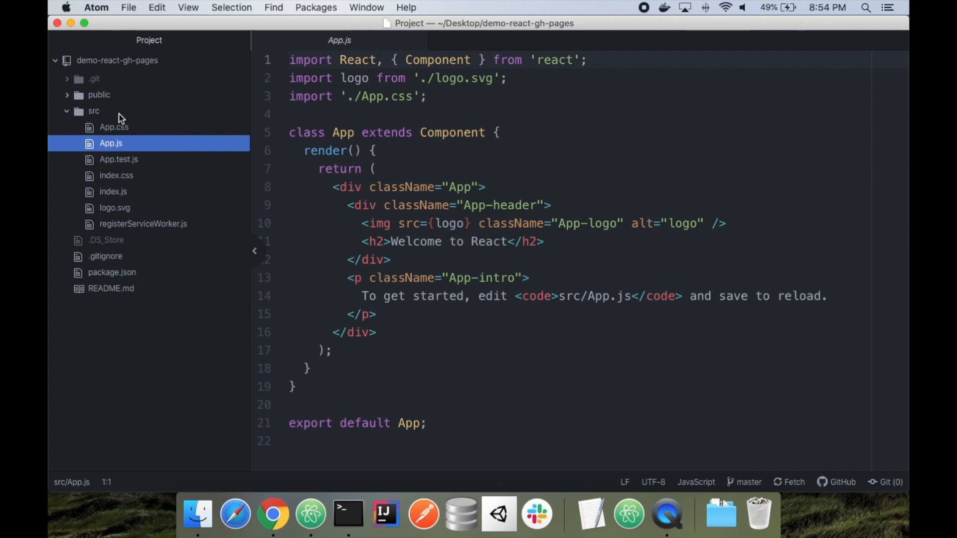
{"action": "left_click", "coordinate": [99, 95]}
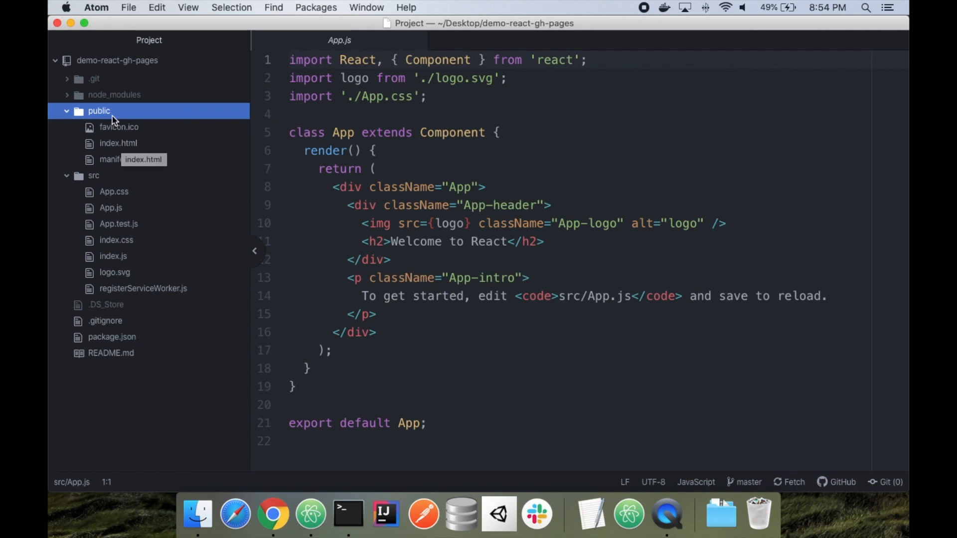
{"action": "left_click", "coordinate": [98, 111]}
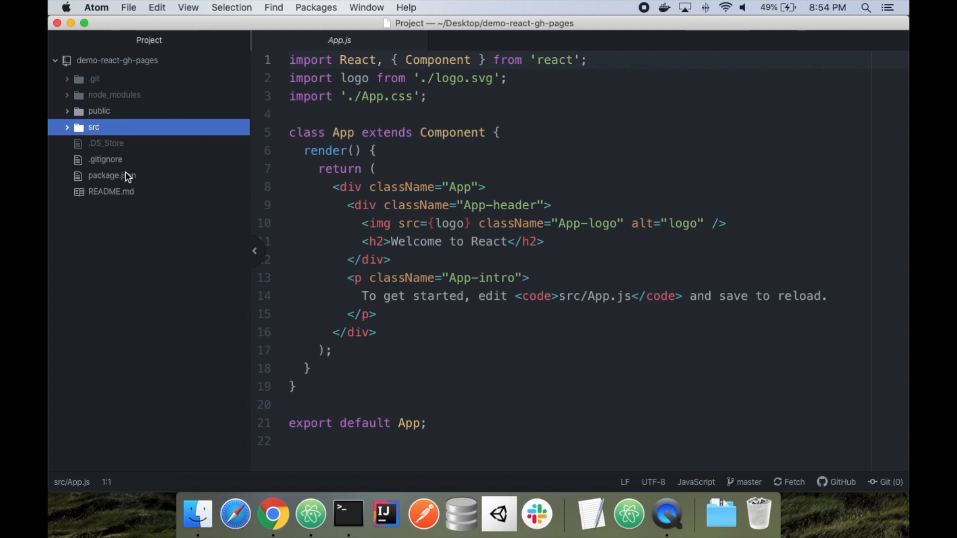
{"action": "mouse_move", "coordinate": [169, 156]}
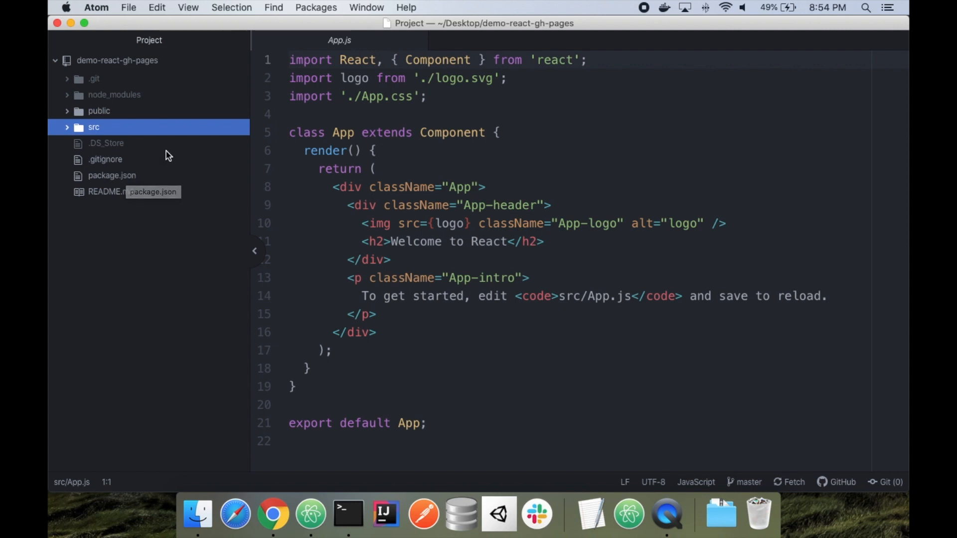
{"action": "mouse_move", "coordinate": [169, 156]}
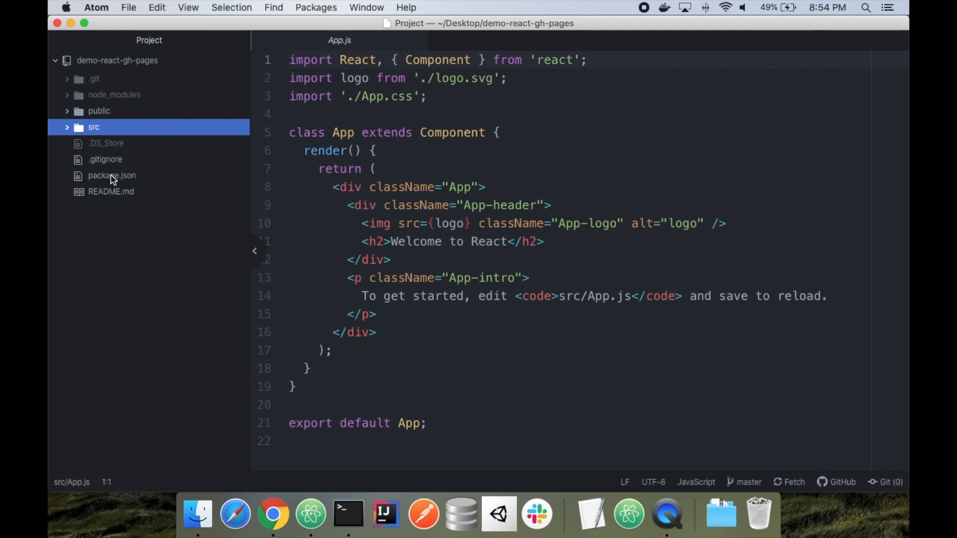
{"action": "left_click", "coordinate": [111, 176]}
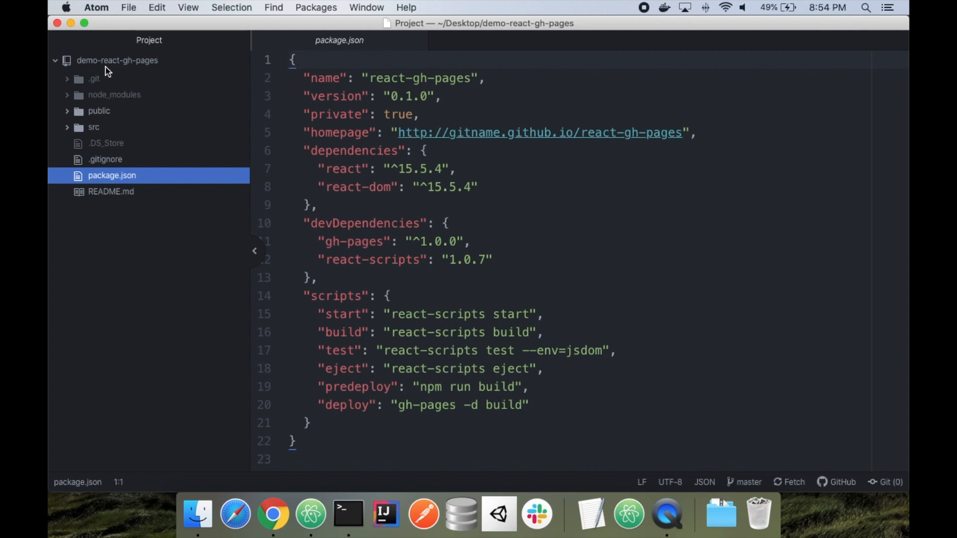
- Set package name to demo-react-gh-pages and homepage to keithweaver.github.io/demo-react-gh-pages, then save
{"action": "double_click", "coordinate": [385, 77]}
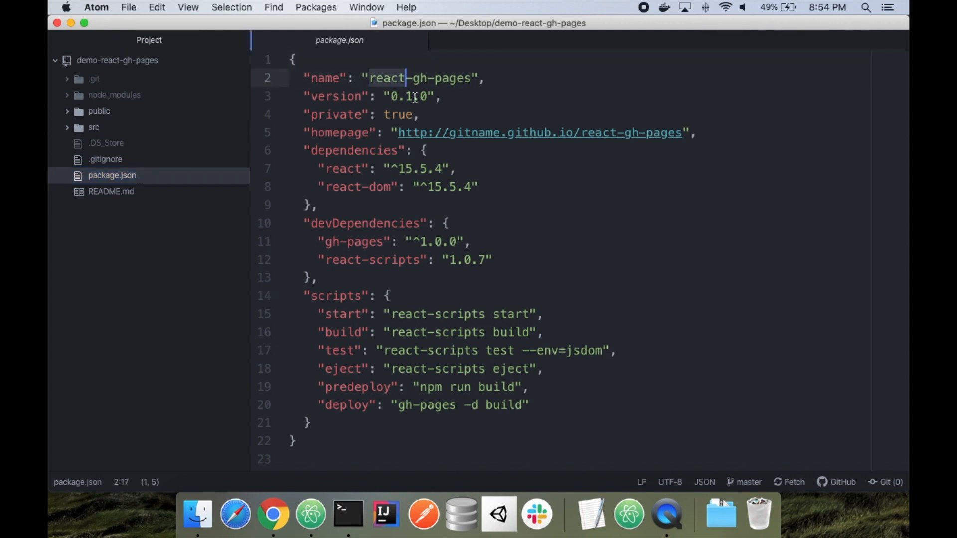
{"action": "type", "text": "demo-"}
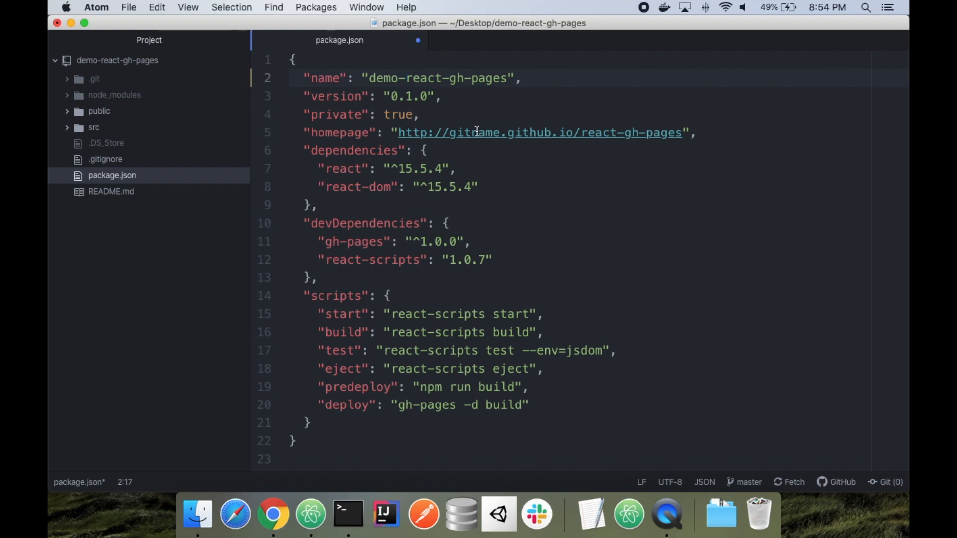
{"action": "double_click", "coordinate": [470, 132]}
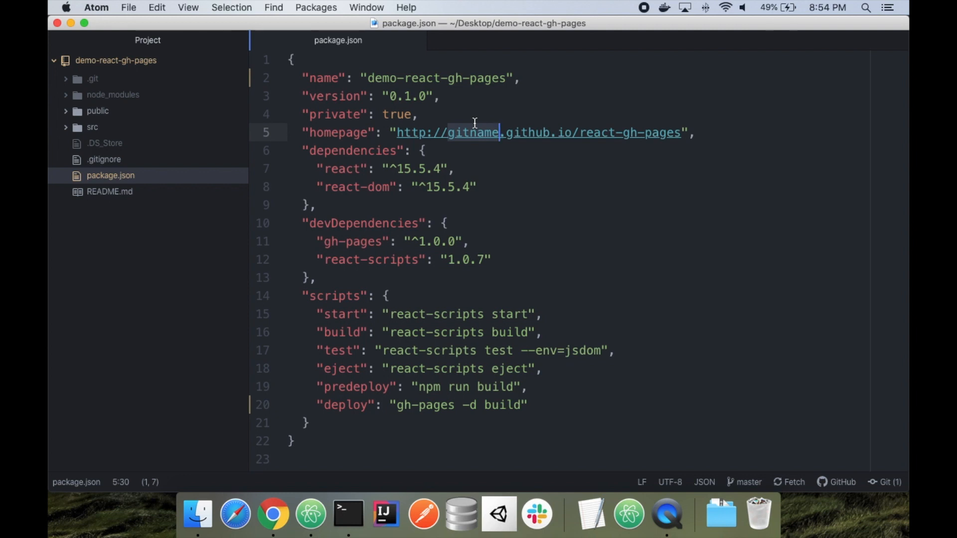
{"action": "type", "text": "keithweav"}
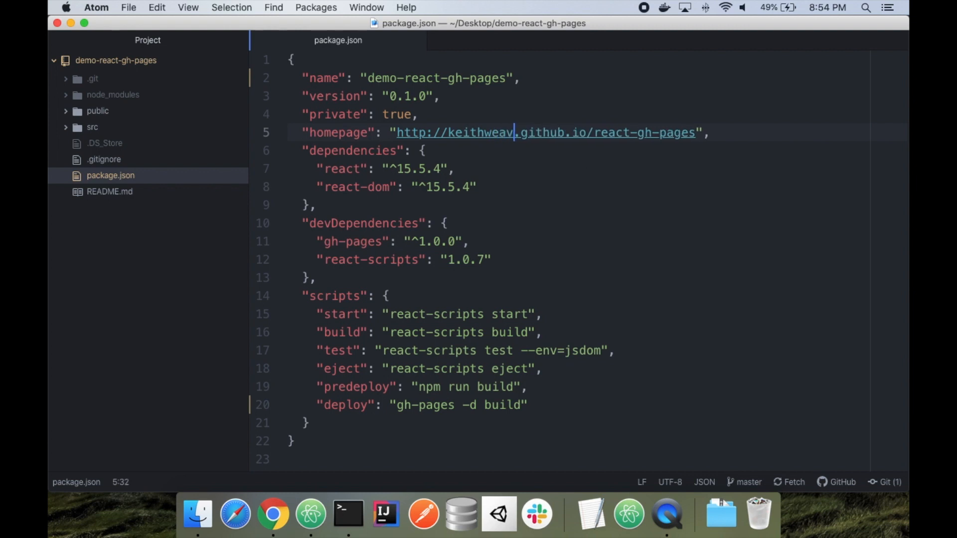
{"action": "type", "text": "er"}
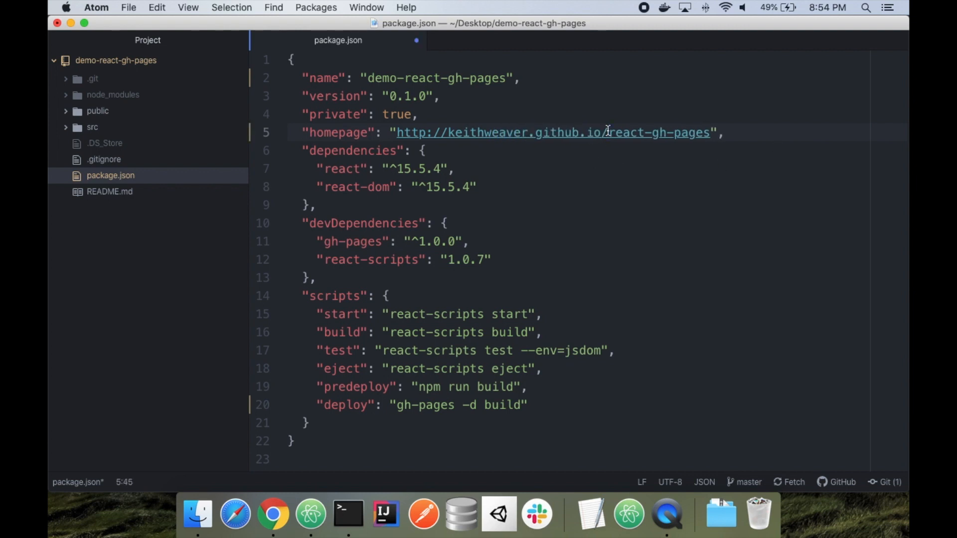
{"action": "type", "text": "demo-"}
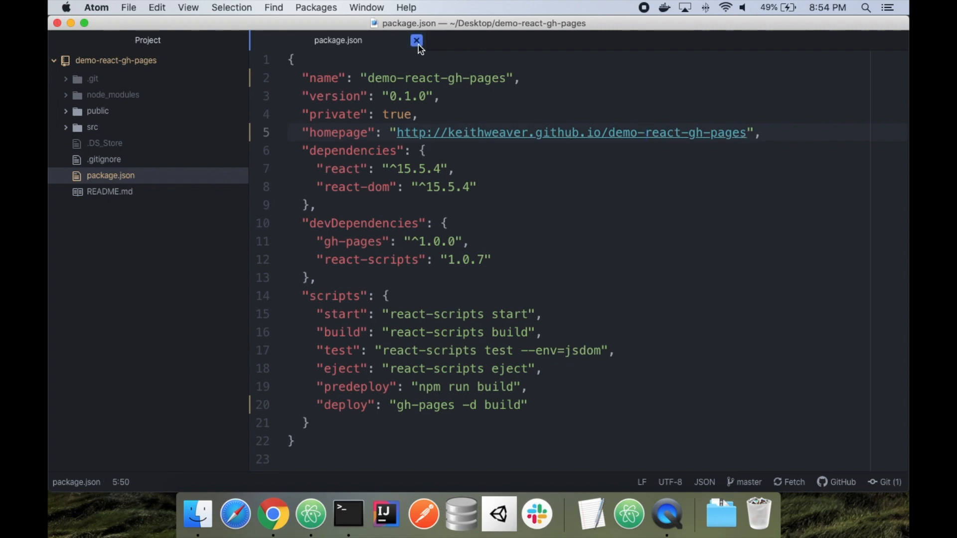
{"action": "mouse_move", "coordinate": [348, 514]}
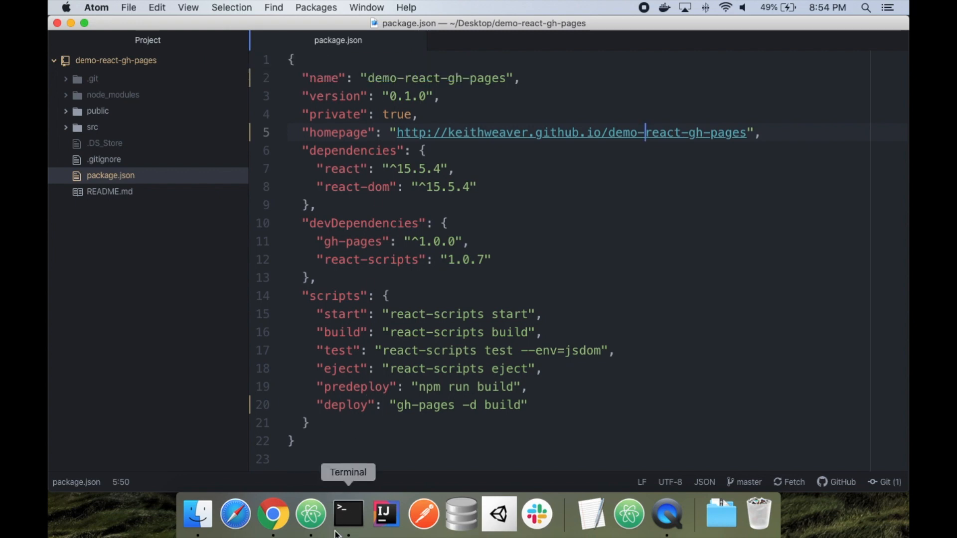
- Run npm install then npm run start, and view the Welcome to React page at localhost:3000
{"action": "left_click", "coordinate": [348, 515]}
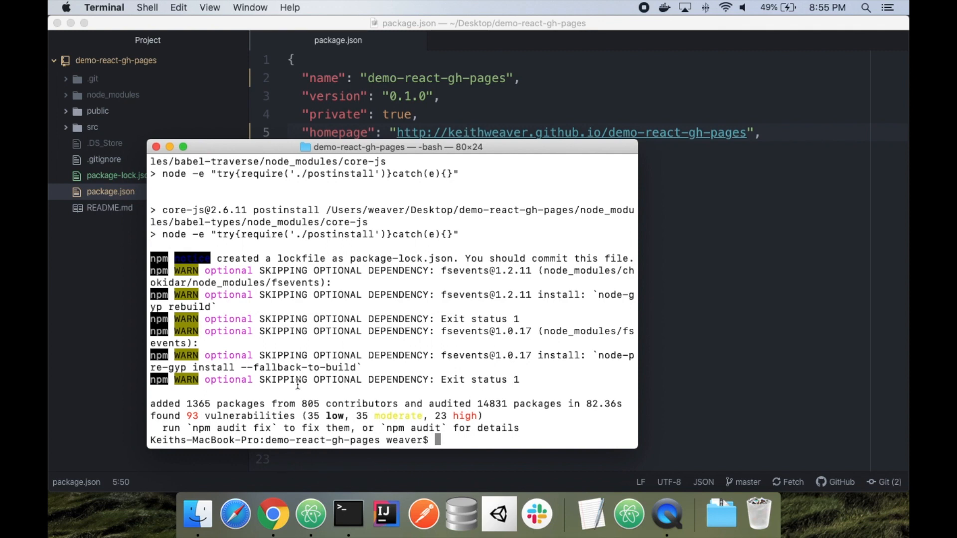
{"action": "type", "text": "npm inst"}
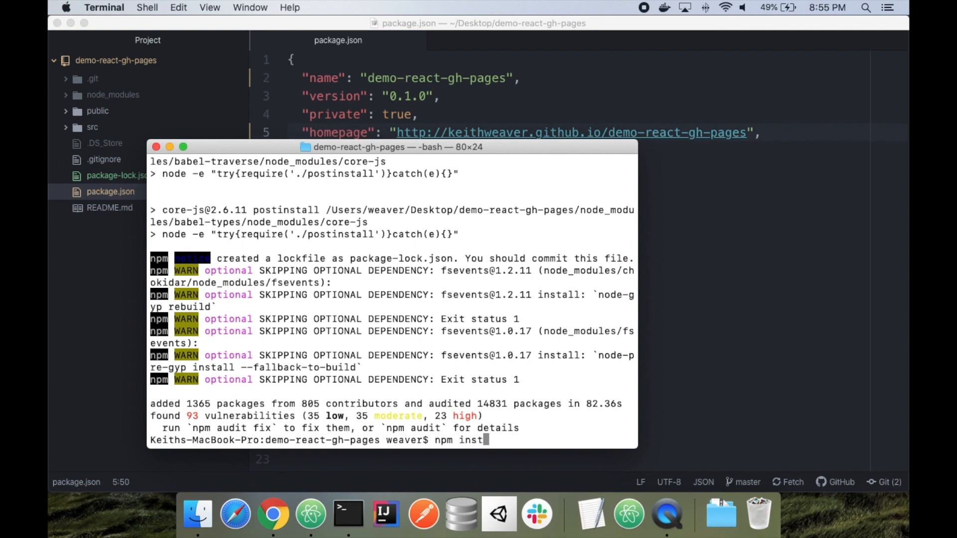
{"action": "type", "text": "all"}
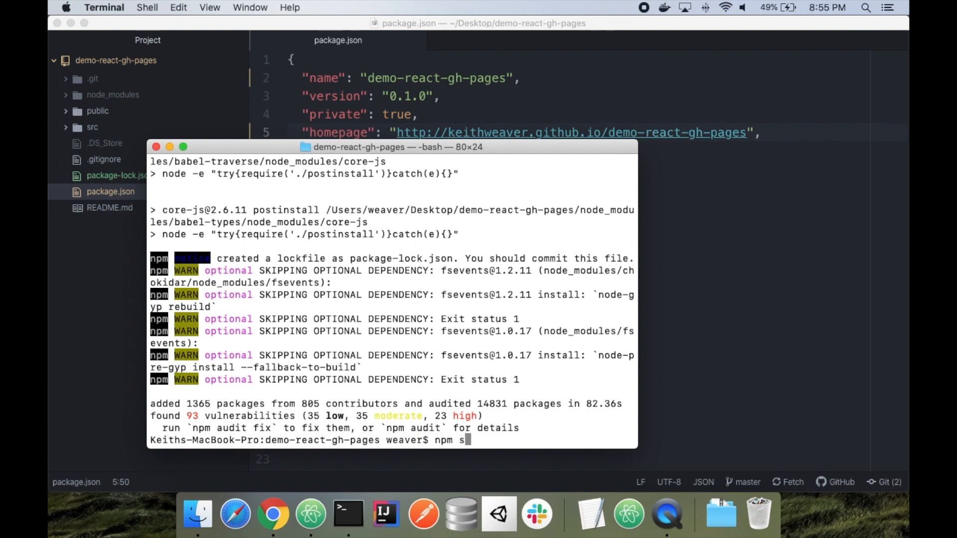
{"action": "type", "text": "run st"}
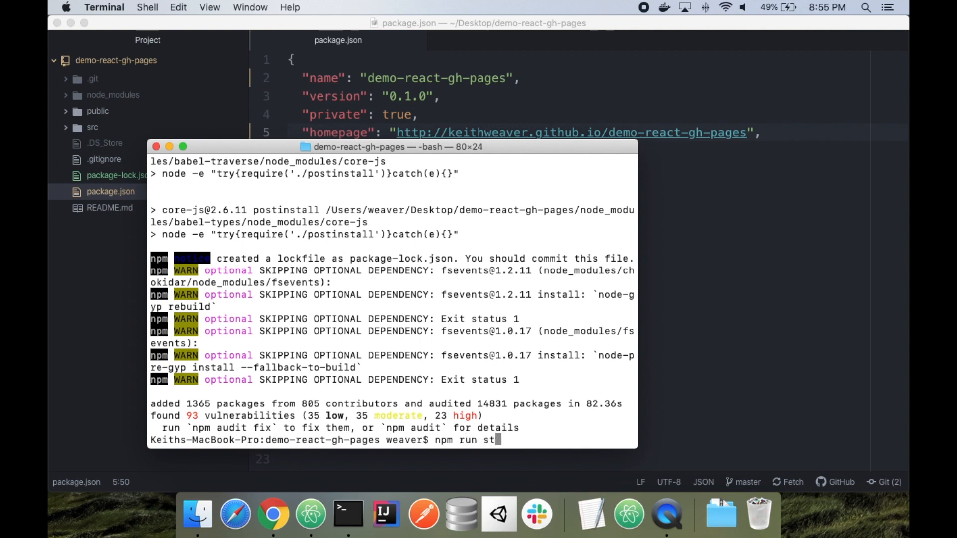
{"action": "key", "text": "Backspace"}
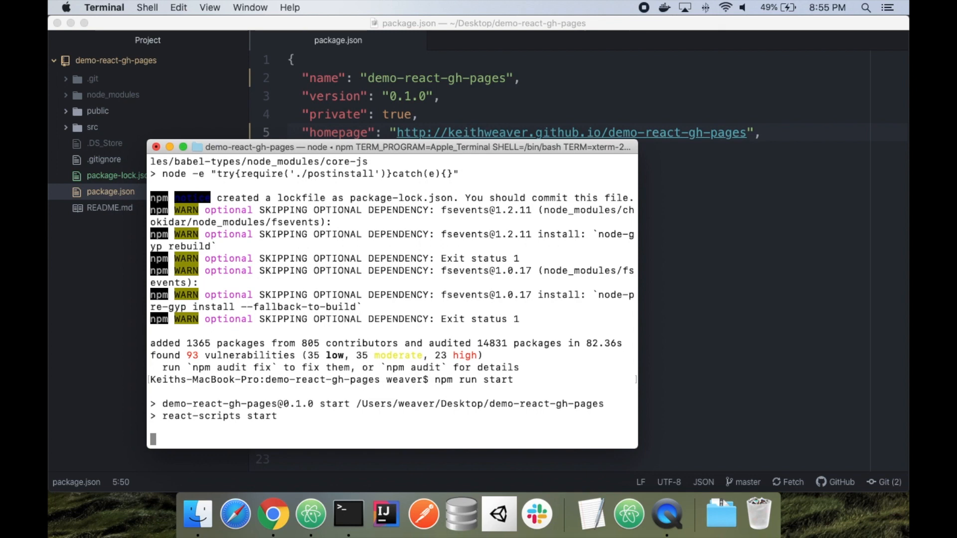
{"action": "left_click", "coordinate": [272, 515]}
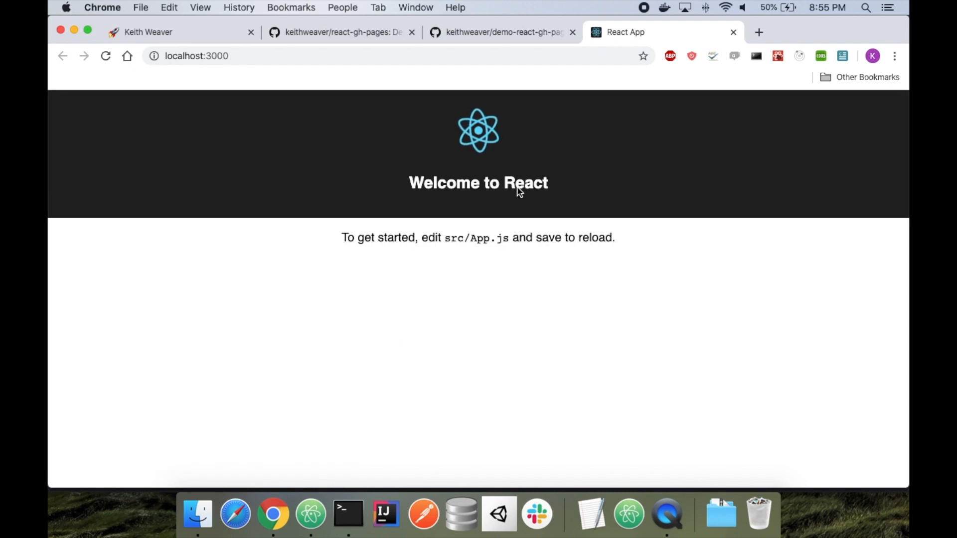
{"action": "mouse_move", "coordinate": [310, 513]}
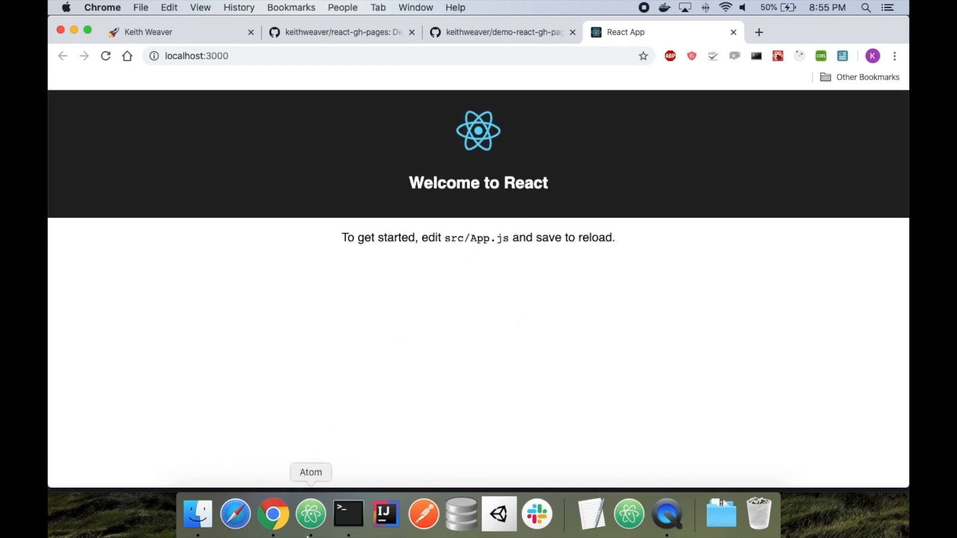
- Replace the App.js intro paragraph with Hello world and confirm it on localhost:3000
{"action": "left_click", "coordinate": [311, 515]}
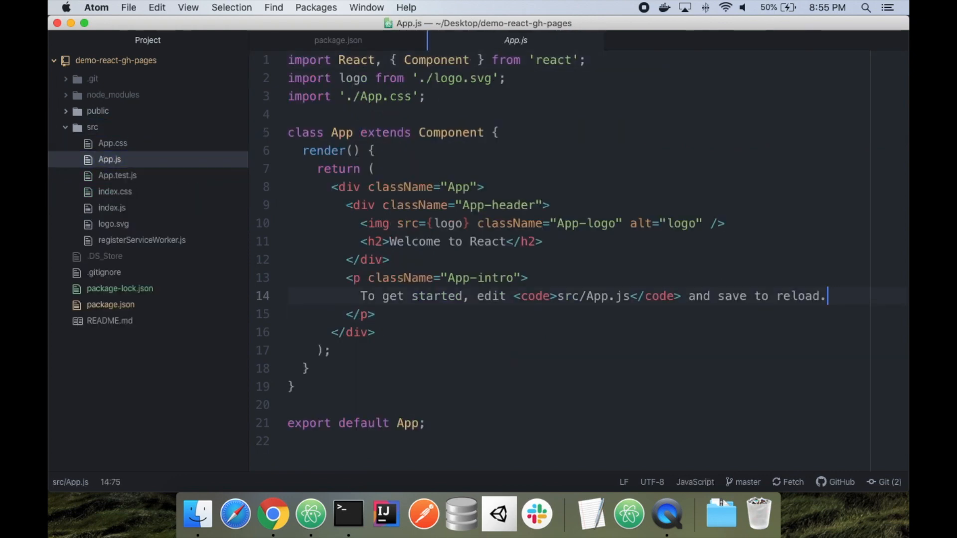
{"action": "type", "text": "G"}
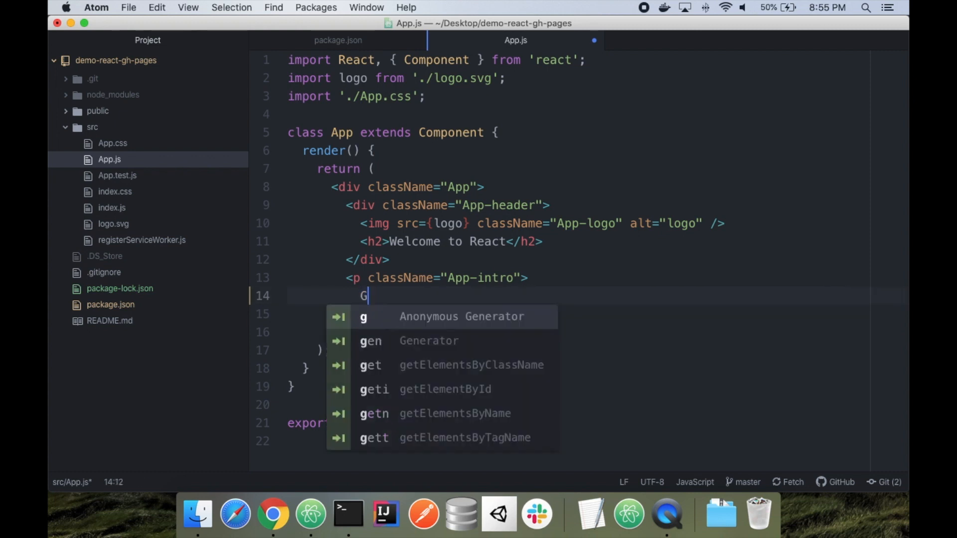
{"action": "type", "text": "ello world"}
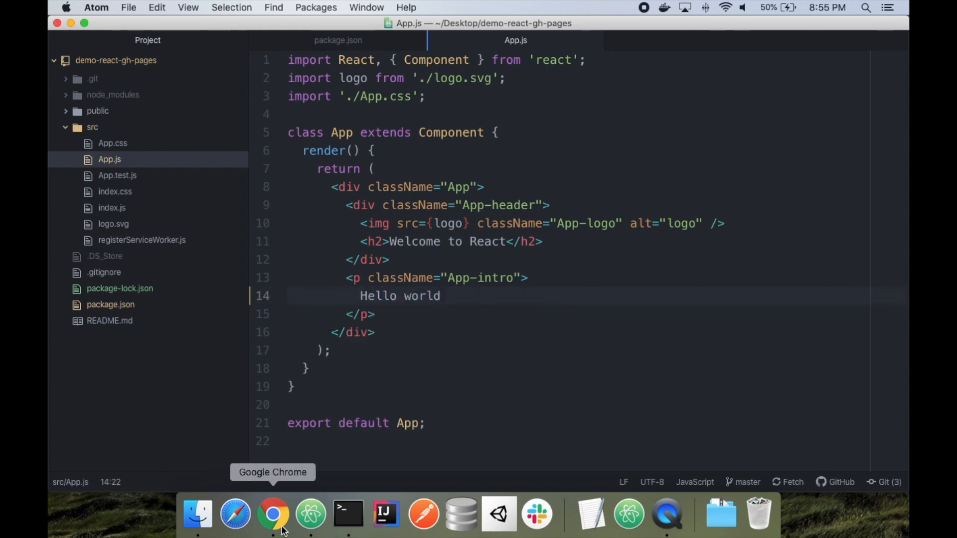
{"action": "left_click", "coordinate": [273, 514]}
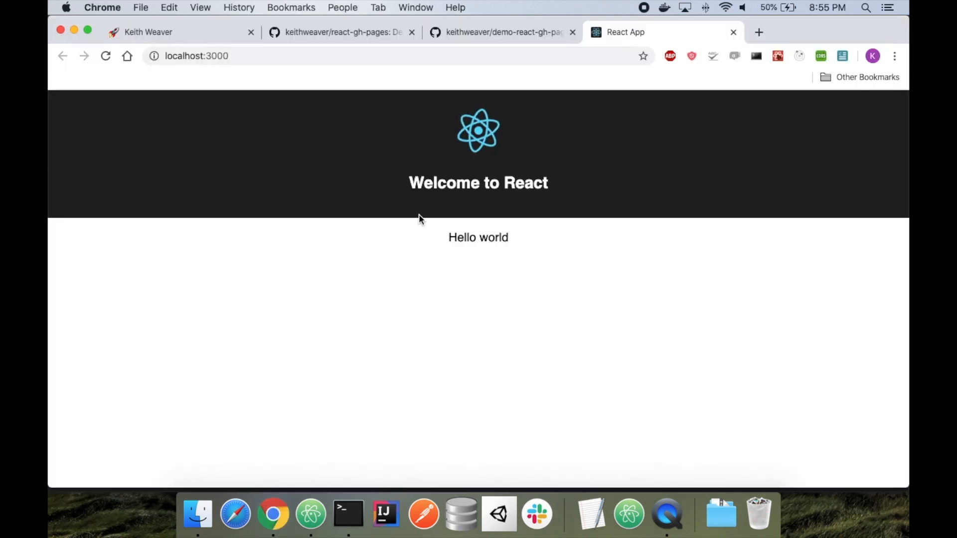
{"action": "mouse_move", "coordinate": [470, 221]}
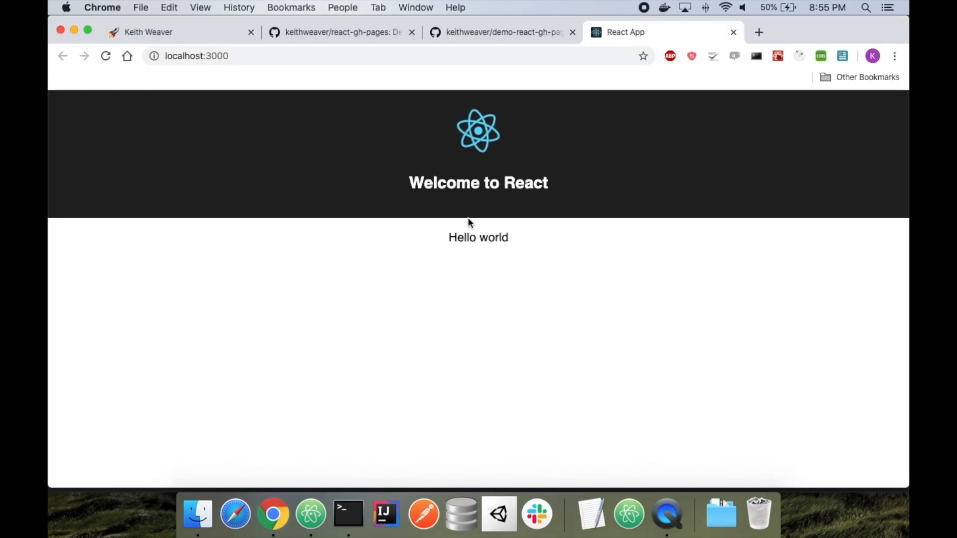
{"action": "mouse_move", "coordinate": [309, 422]}
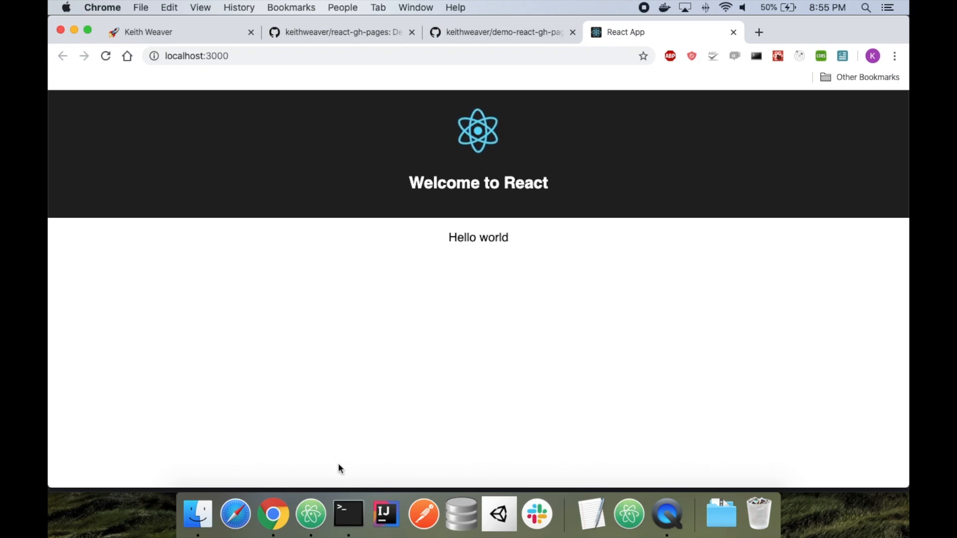
{"action": "mouse_move", "coordinate": [311, 514]}
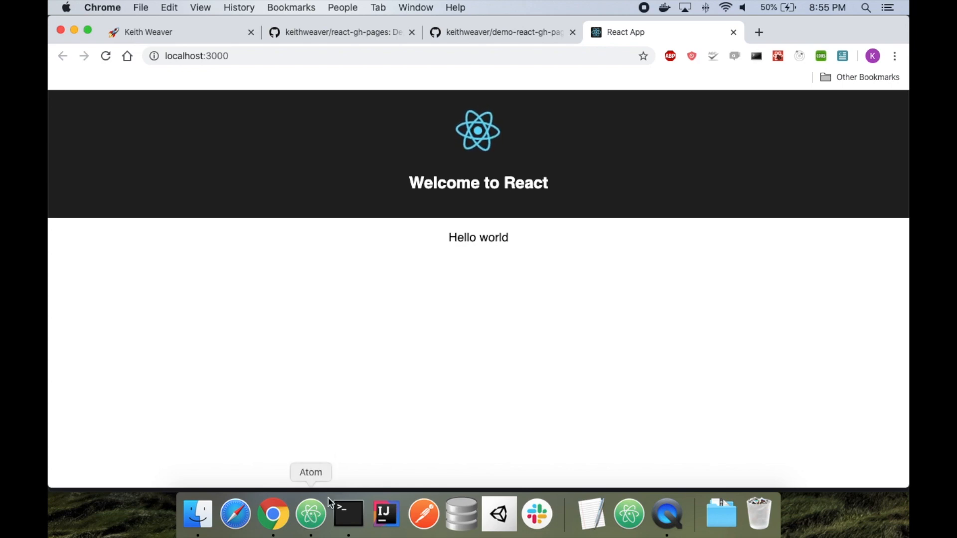
- Take the homepage URL from package.json and open keithweaver.github.io/demo-react-gh-pages, which returns 404
{"action": "left_click", "coordinate": [311, 514]}
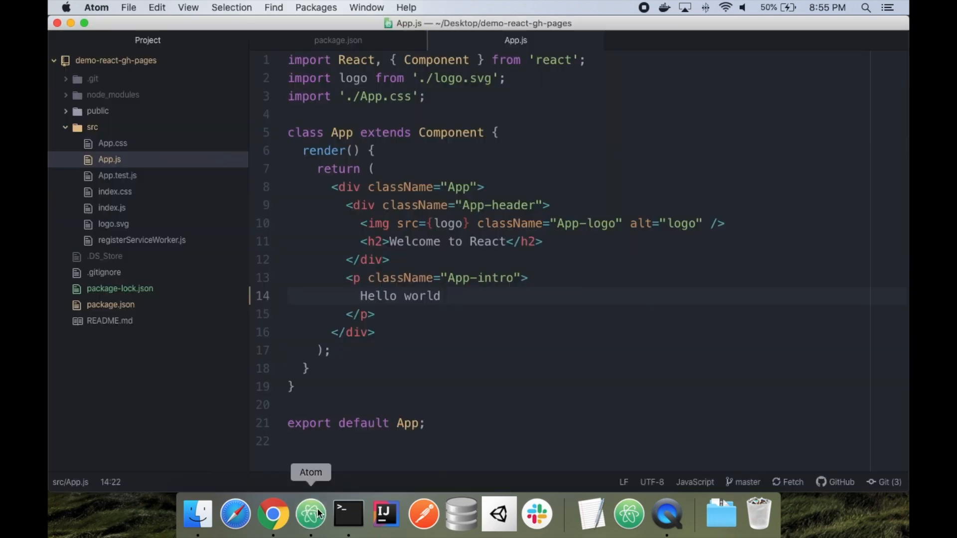
{"action": "left_click", "coordinate": [111, 306]}
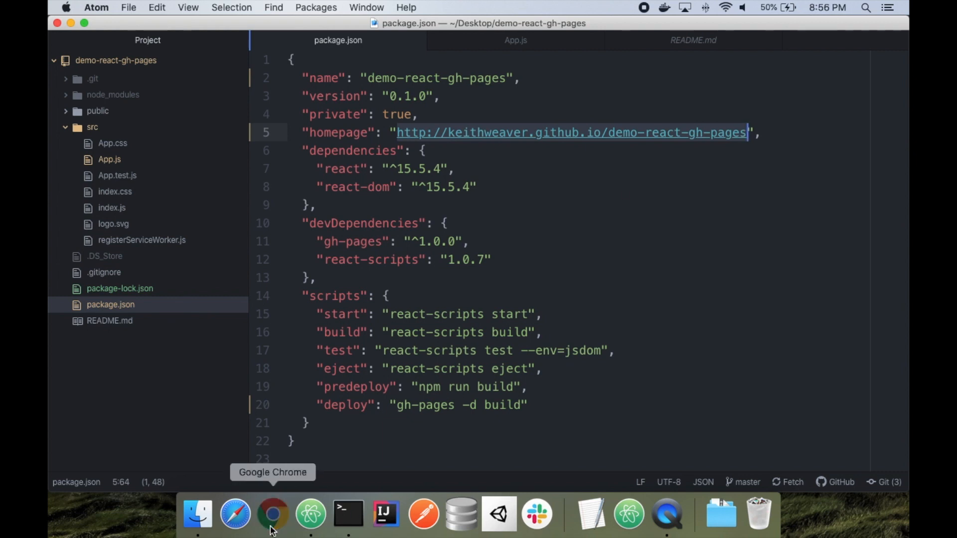
{"action": "left_click", "coordinate": [272, 514]}
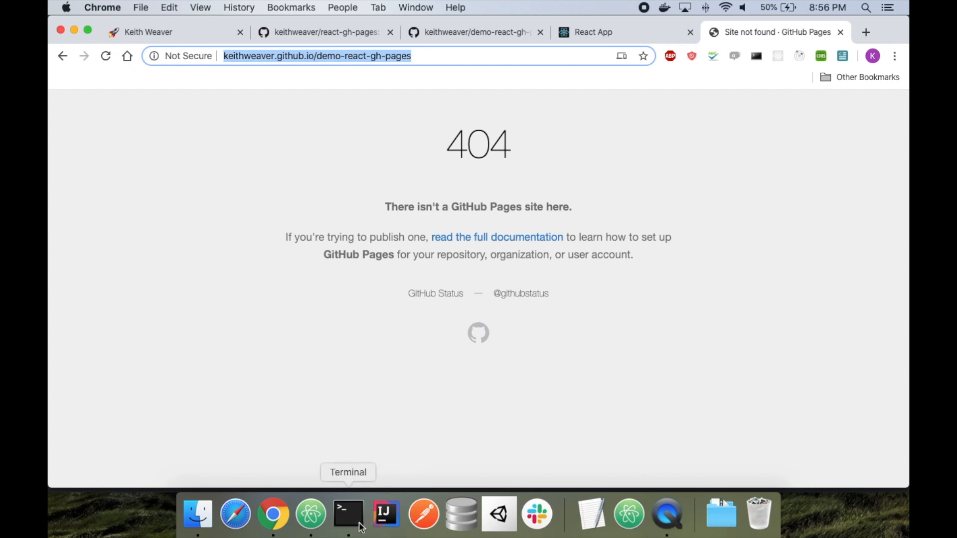
- Stage and commit the changes as "Updated", push, then run npm run deploy
{"action": "left_click", "coordinate": [348, 514]}
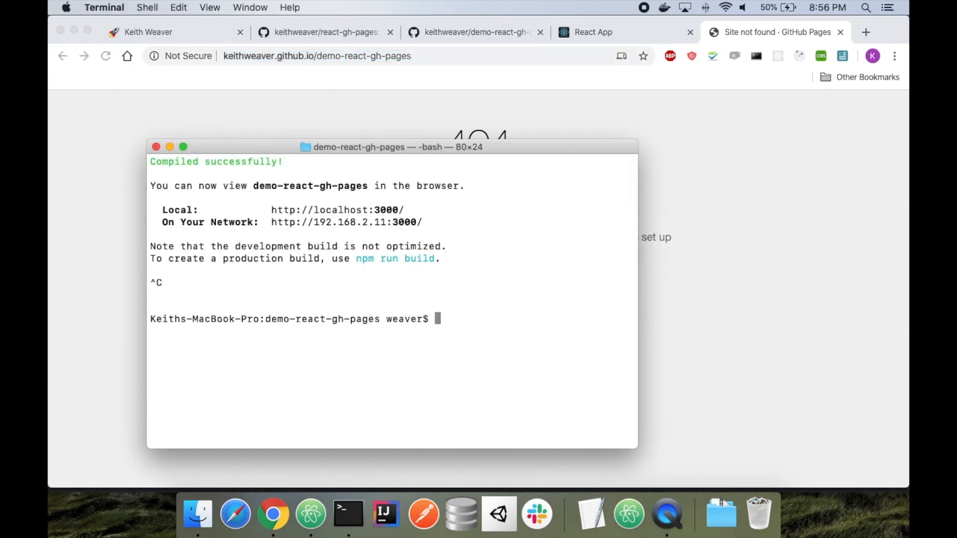
{"action": "type", "text": "git status"}
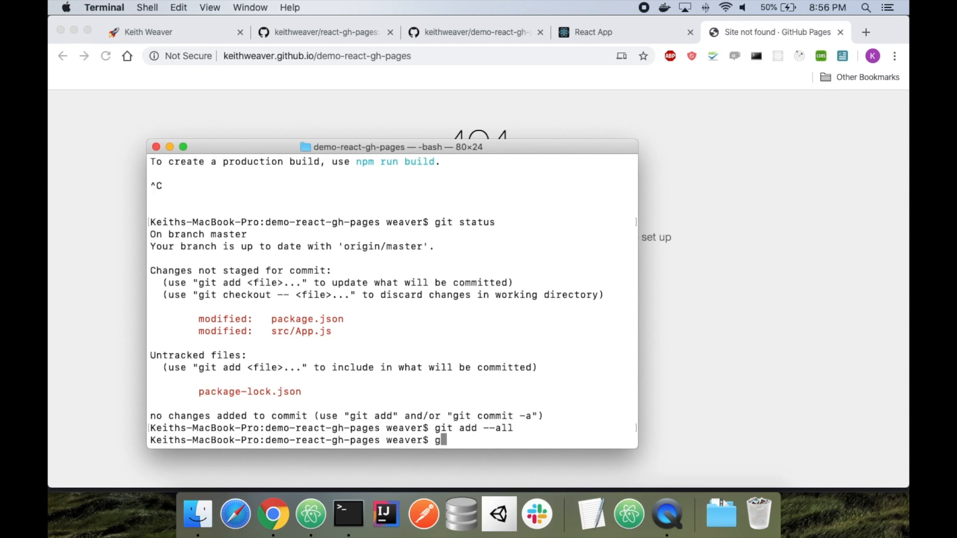
{"action": "type", "text": "it commit -m \"Updated"}
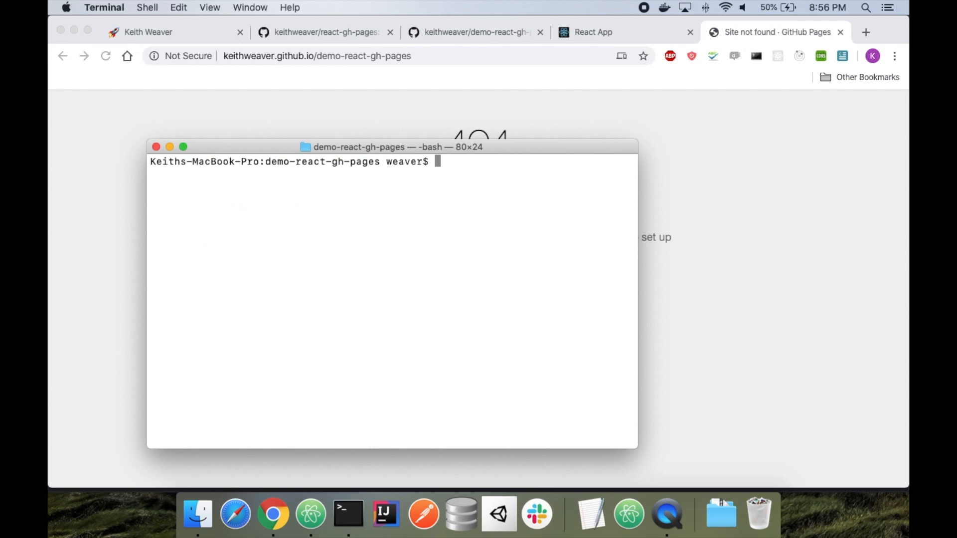
{"action": "type", "text": "npm run d"}
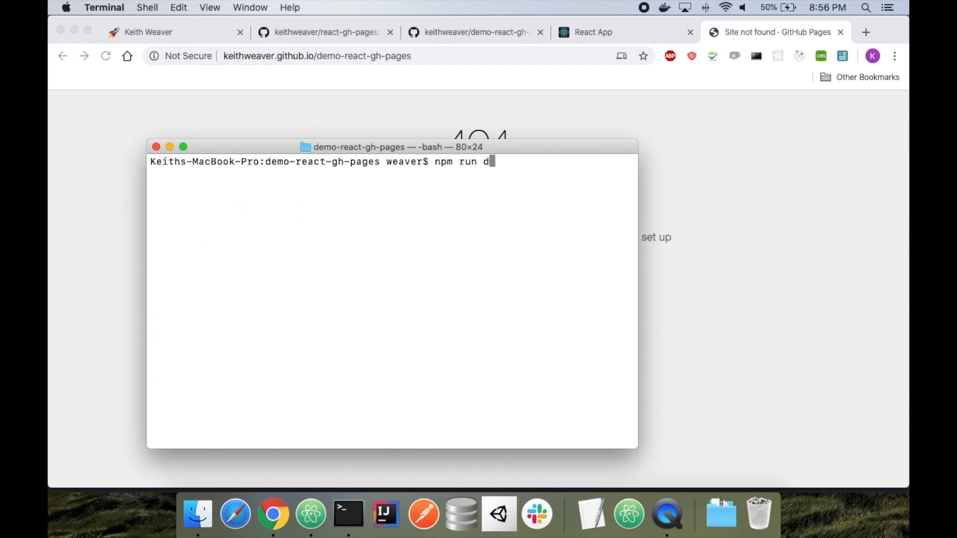
{"action": "type", "text": "eploy"}
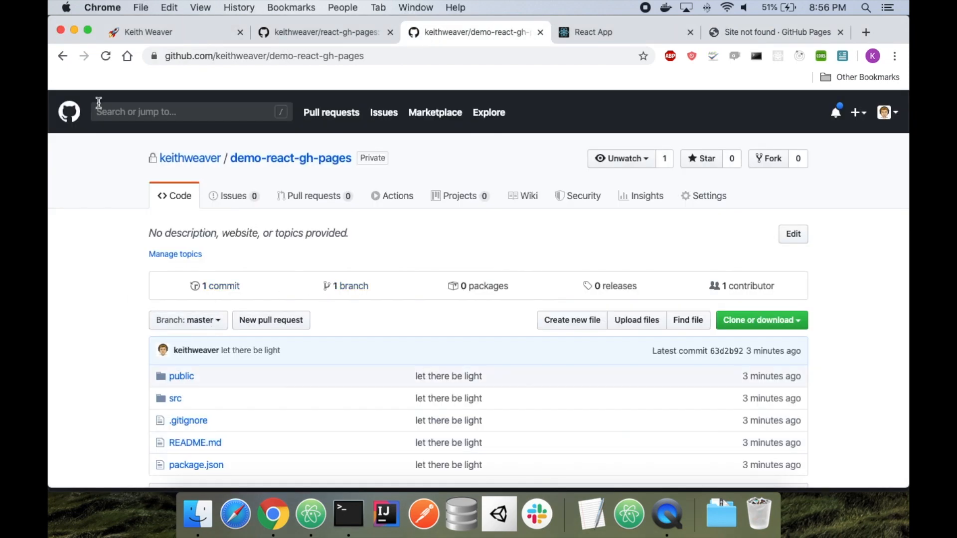
- View the repo Settings' GitHub Pages section showing the gh-pages branch as source
{"action": "left_click", "coordinate": [187, 320]}
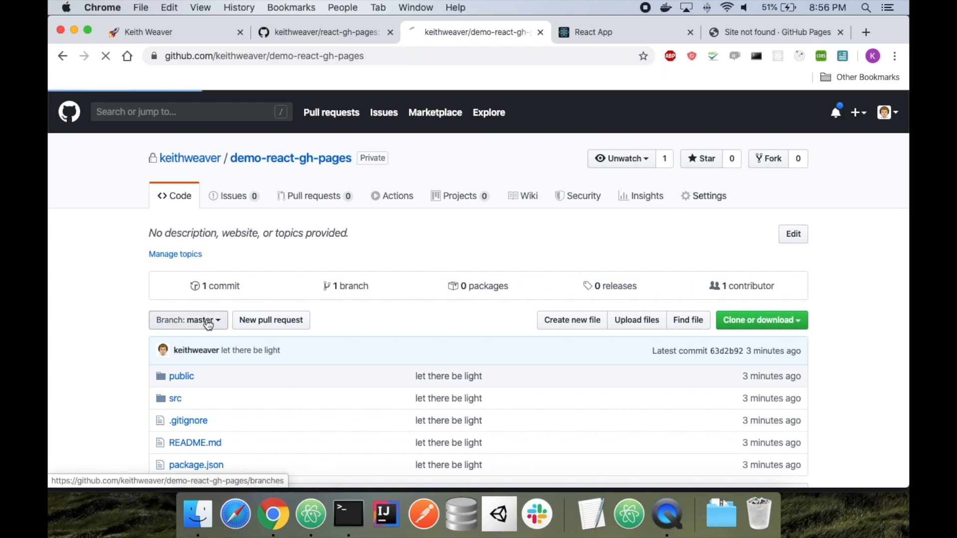
{"action": "left_click", "coordinate": [709, 196]}
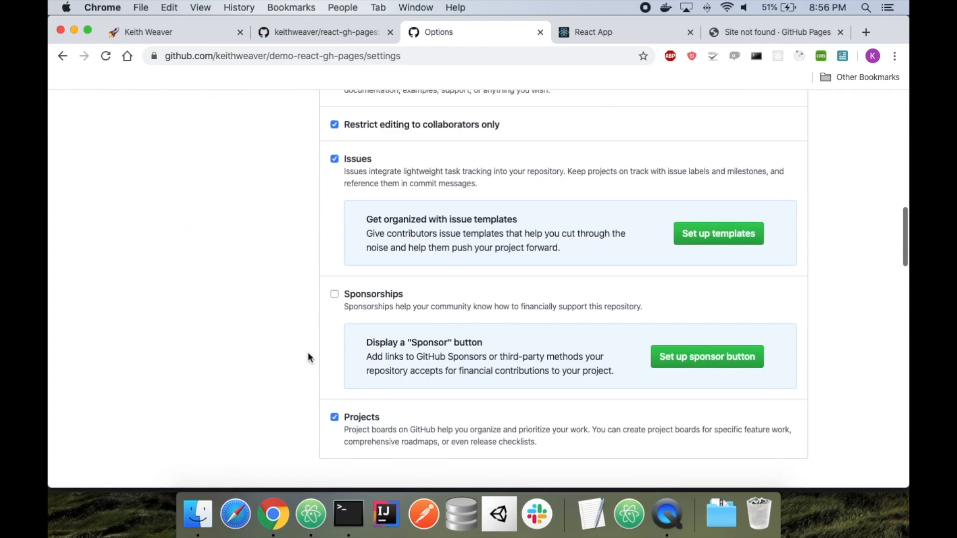
{"action": "scroll", "scroll_direction": "down", "scroll_amount": 3}
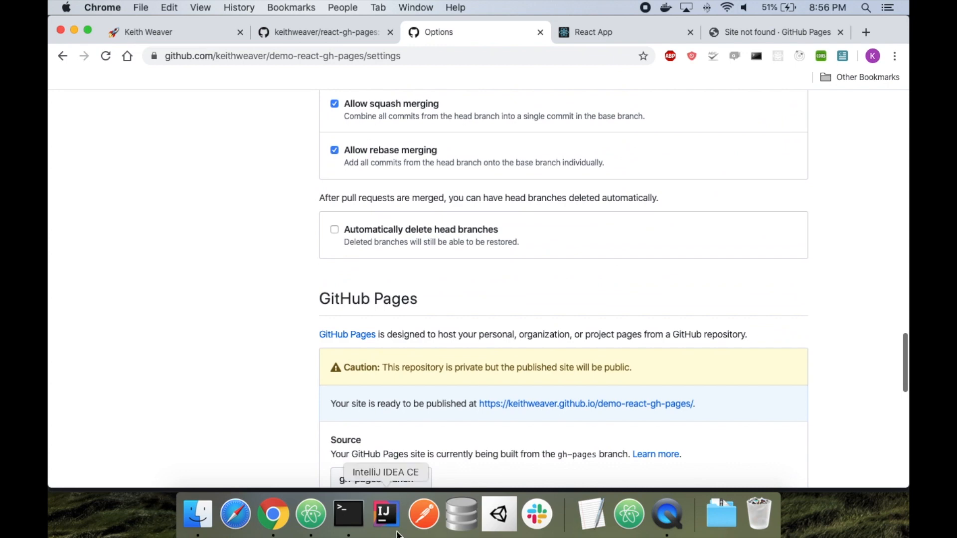
{"action": "scroll", "scroll_direction": "down", "scroll_amount": 3}
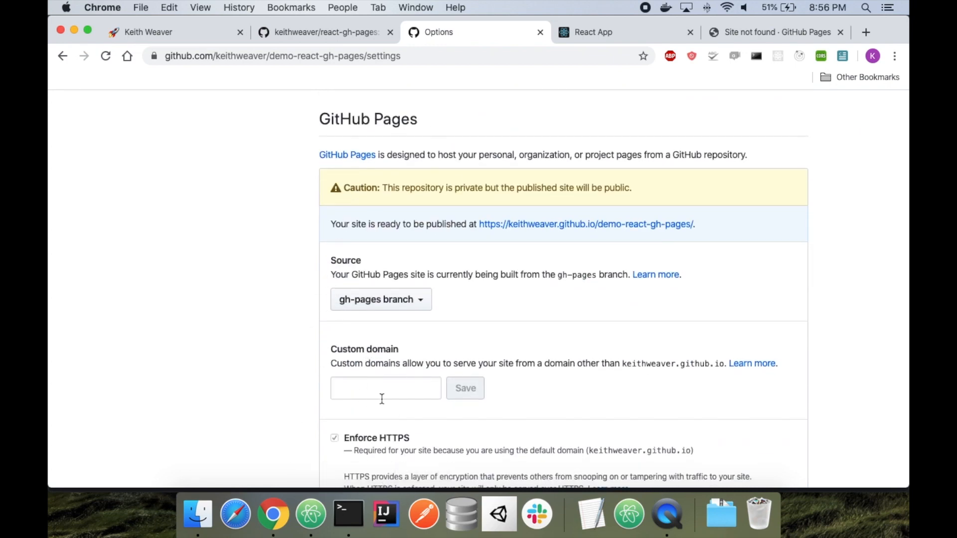
{"action": "scroll", "scroll_direction": "down", "scroll_amount": 3}
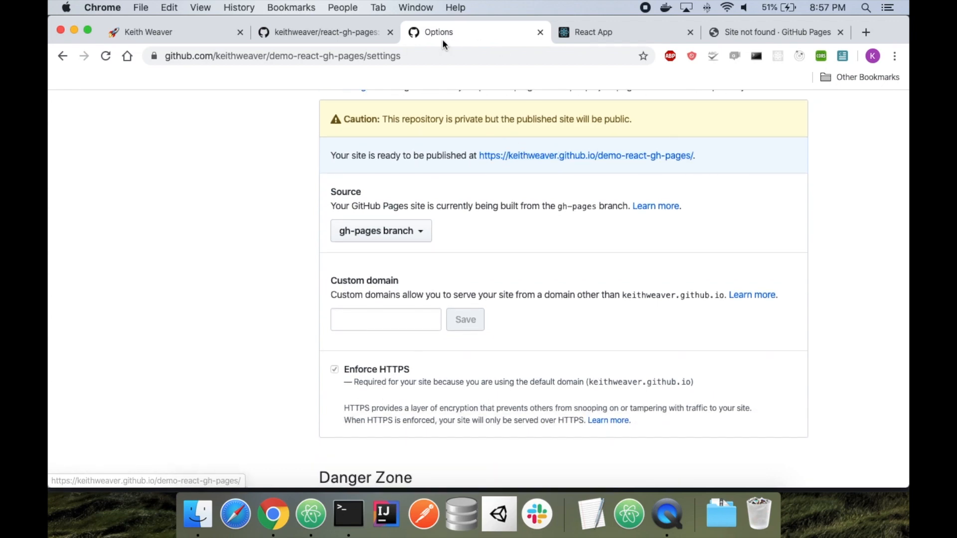
- Consult the tutorial article briefly and return to the repository settings
{"action": "left_click", "coordinate": [148, 32]}
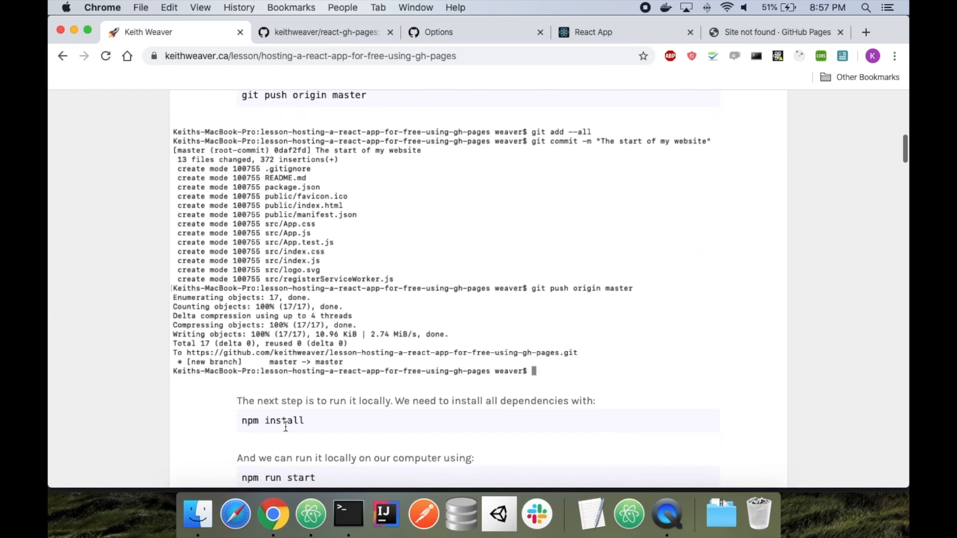
{"action": "scroll", "scroll_direction": "down", "scroll_amount": 3}
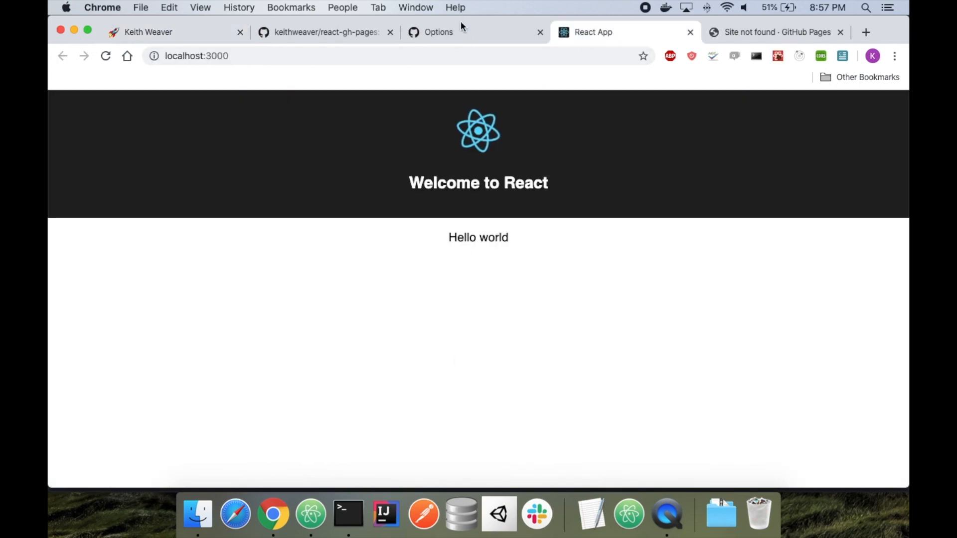
{"action": "left_click", "coordinate": [439, 32]}
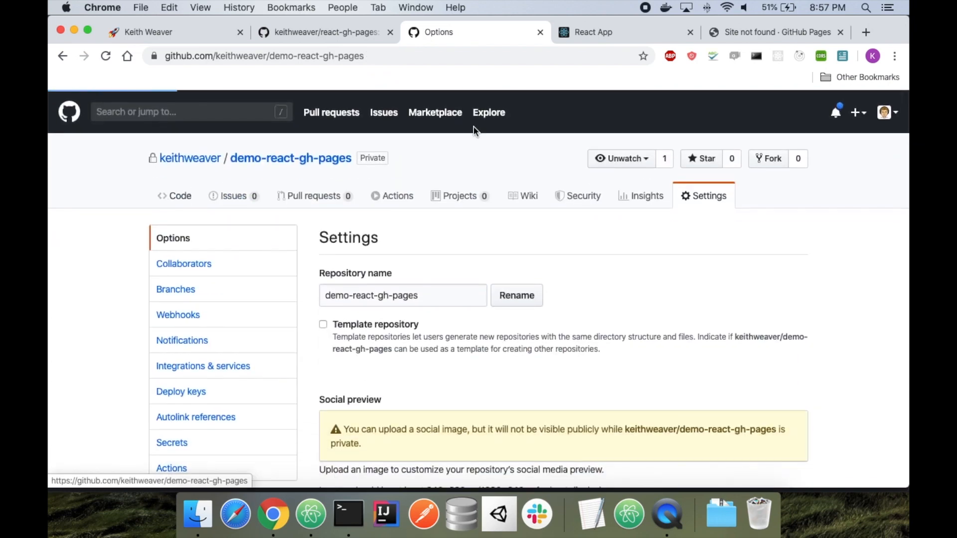
- Switch the Code view to the gh-pages branch and browse static/js to main.b2cb1b5b.js
{"action": "left_click", "coordinate": [173, 196]}
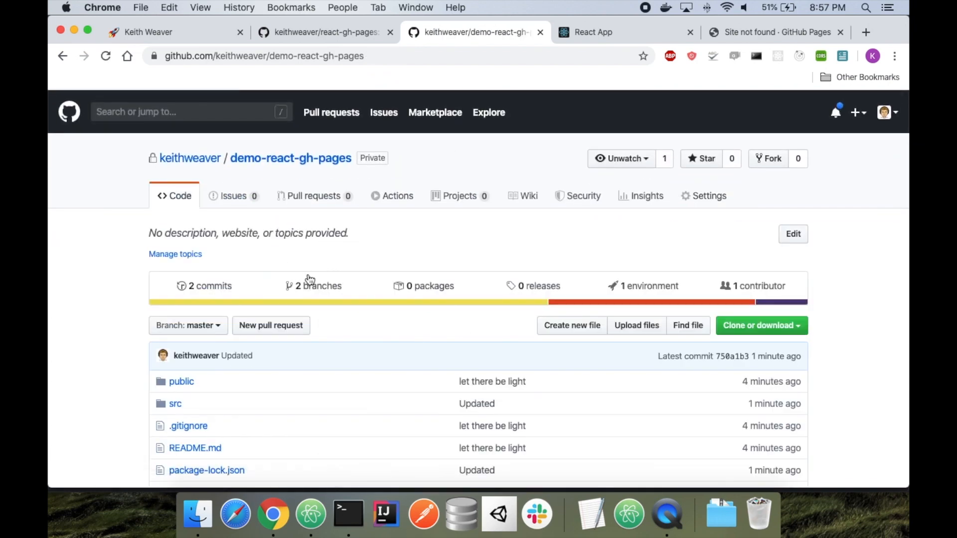
{"action": "left_click", "coordinate": [187, 325]}
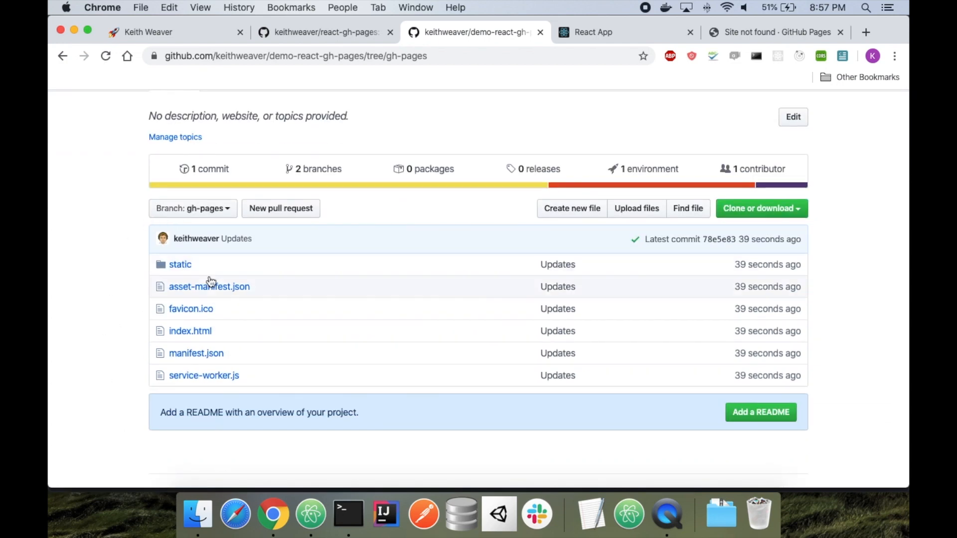
{"action": "left_click", "coordinate": [180, 264]}
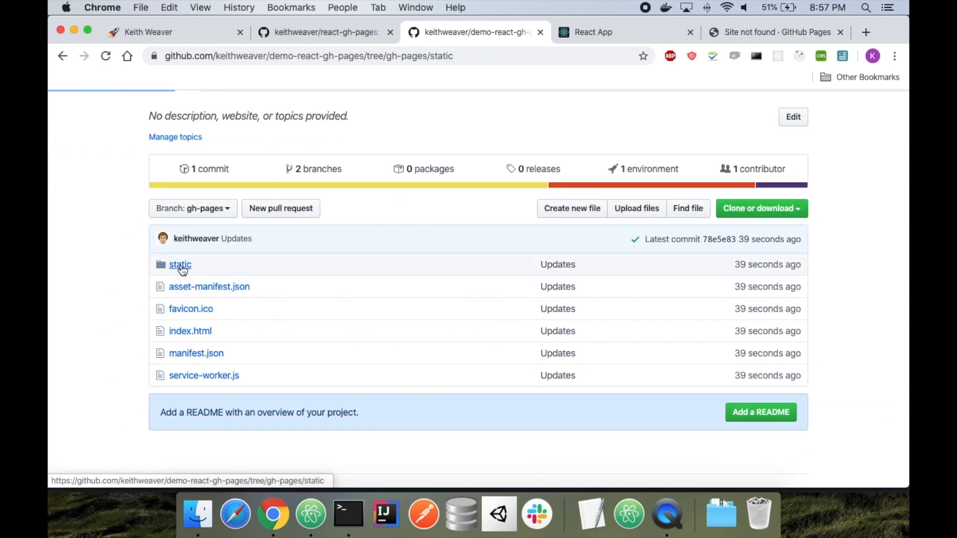
{"action": "left_click", "coordinate": [180, 264]}
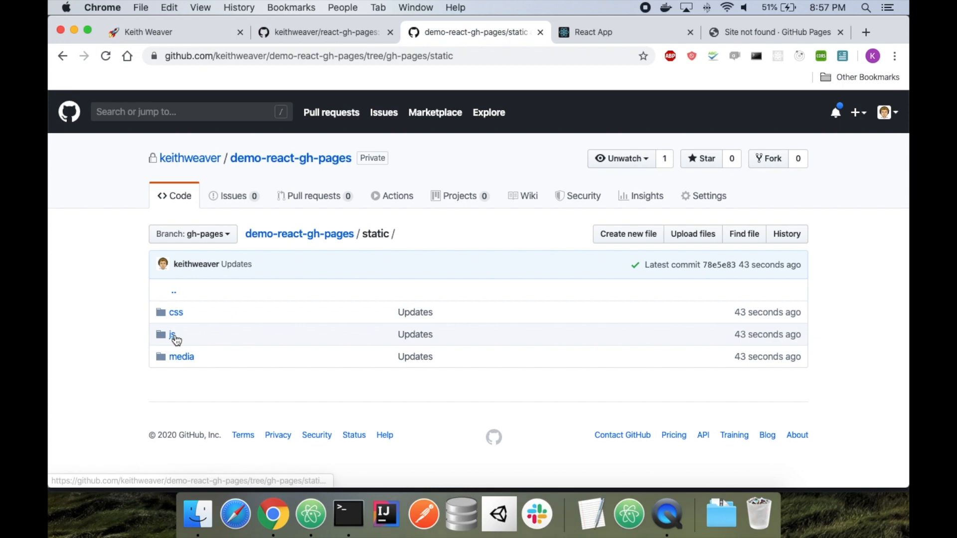
{"action": "left_click", "coordinate": [172, 335]}
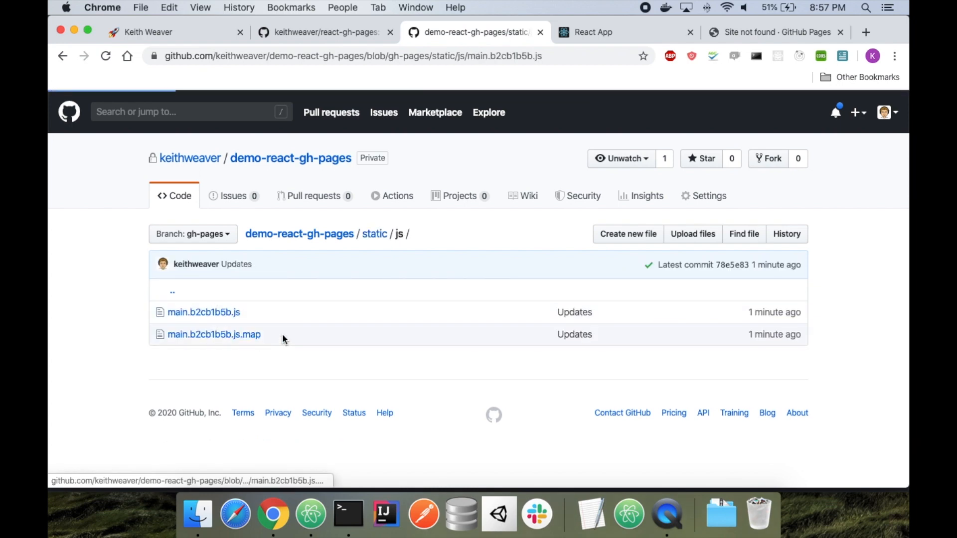
{"action": "left_click", "coordinate": [203, 312]}
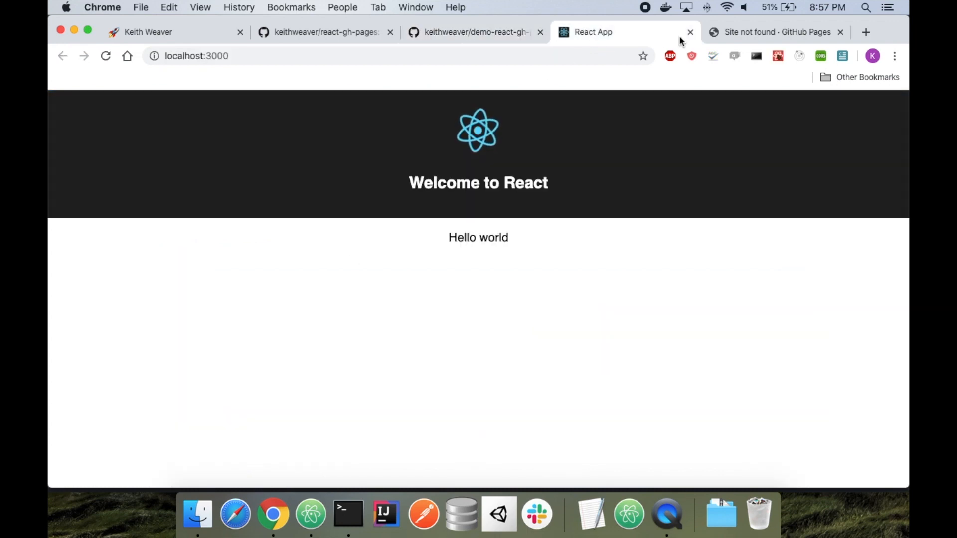
- Return to the keithweaver.github.io/demo-react-gh-pages tab, still showing the 404 page
{"action": "left_click", "coordinate": [775, 32]}
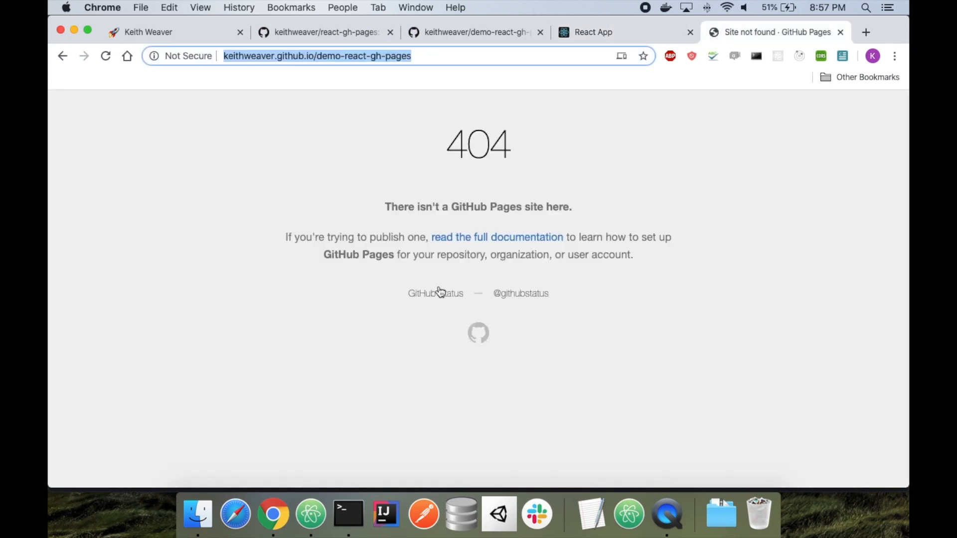